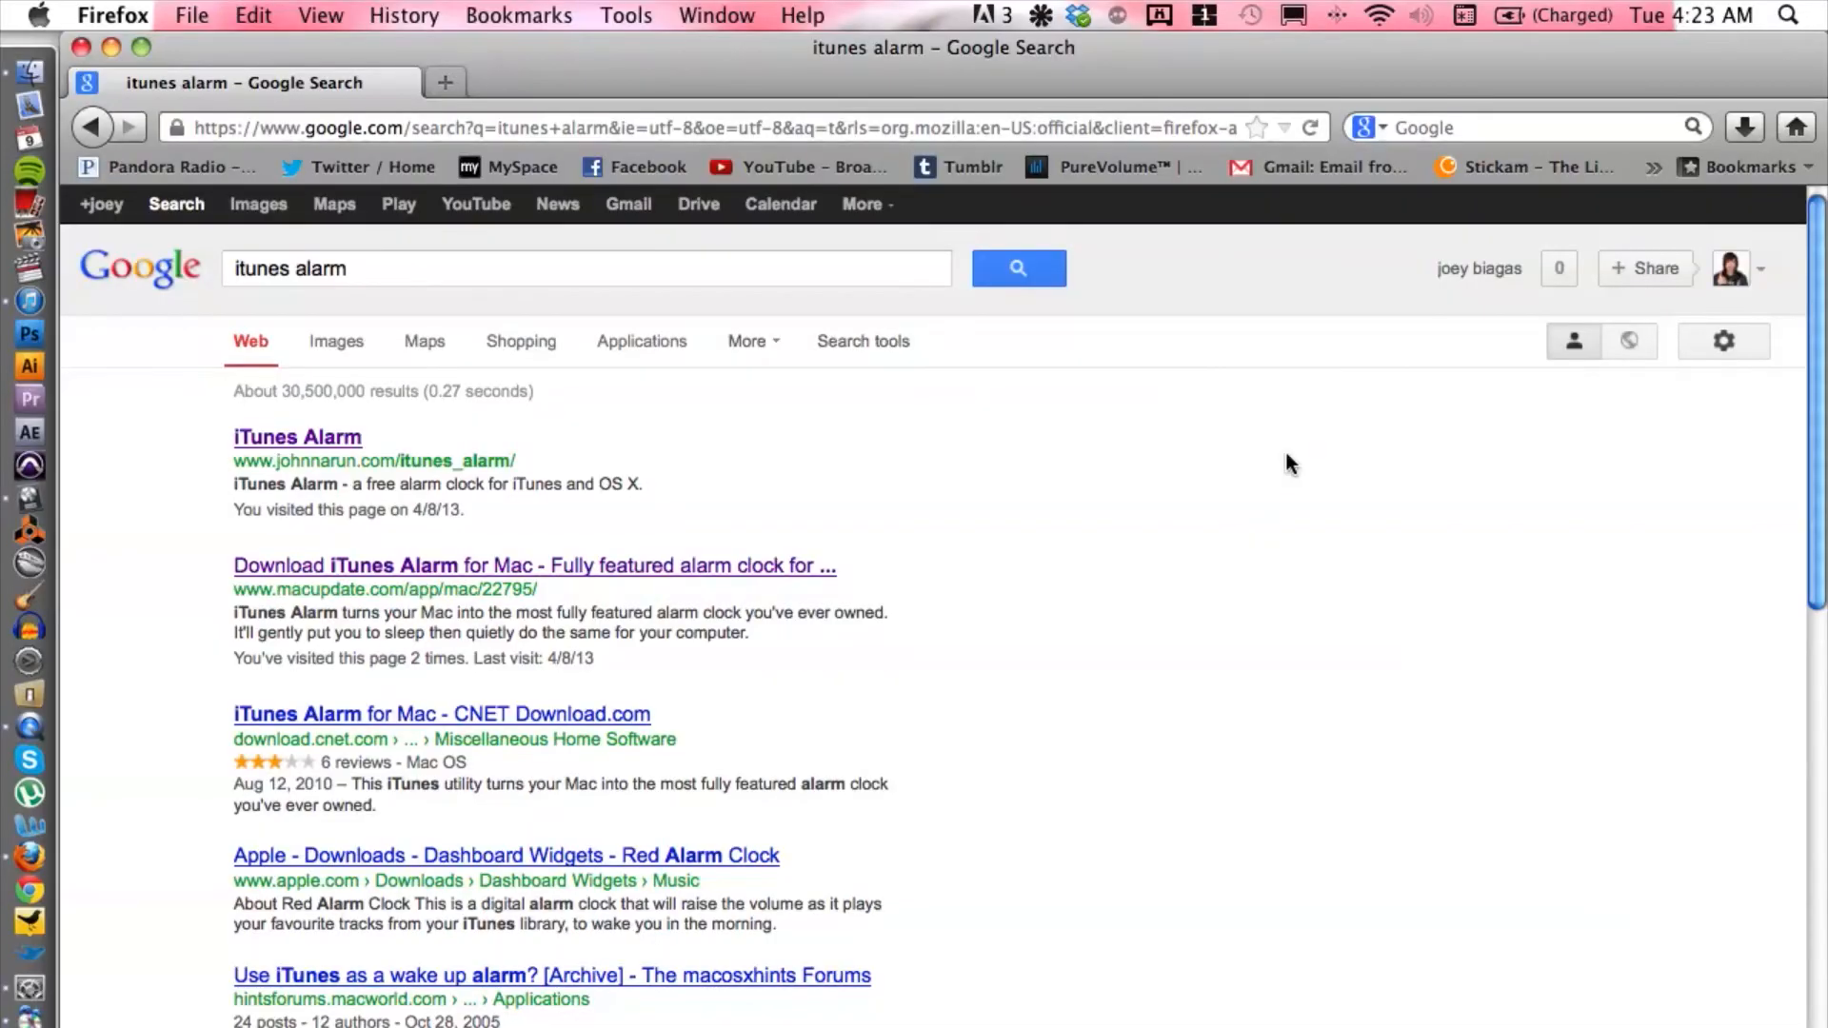
pyautogui.moveTo(122, 369)
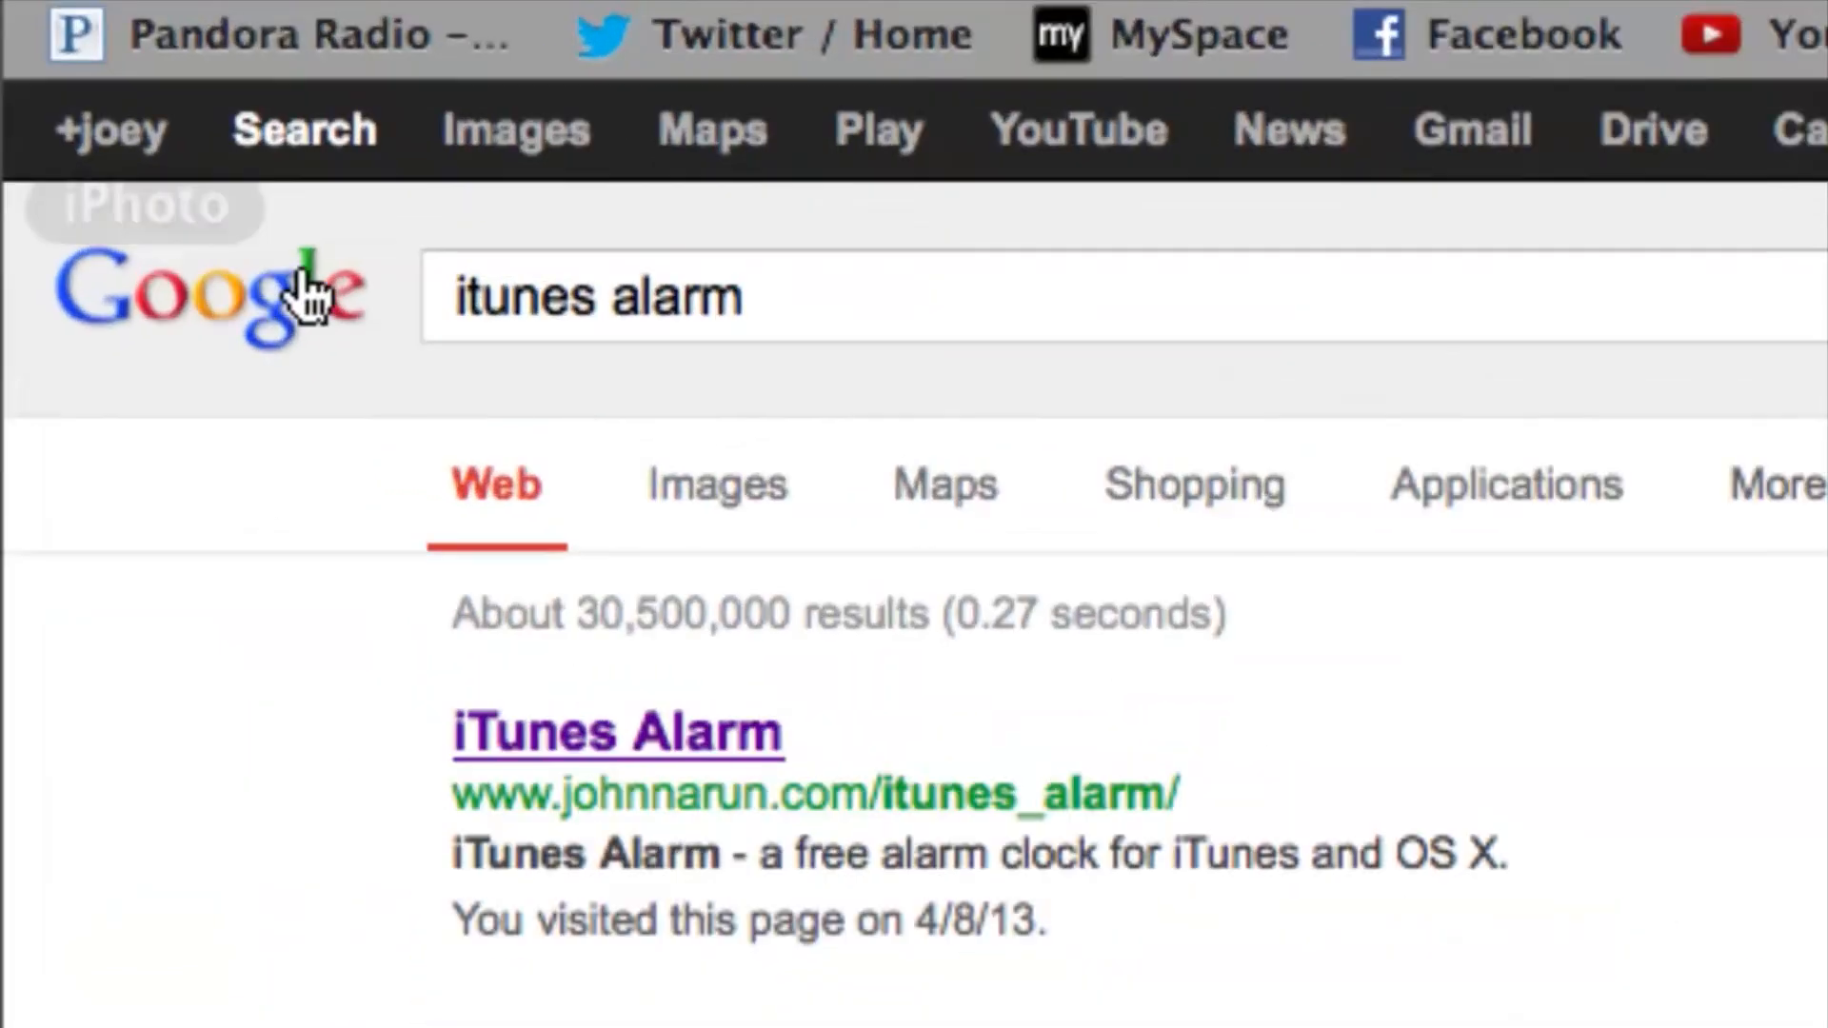
# Scroll the Google results for 'itunes alarm' toward the johnnarun.com iTunes Alarm link
pyautogui.click(796, 305)
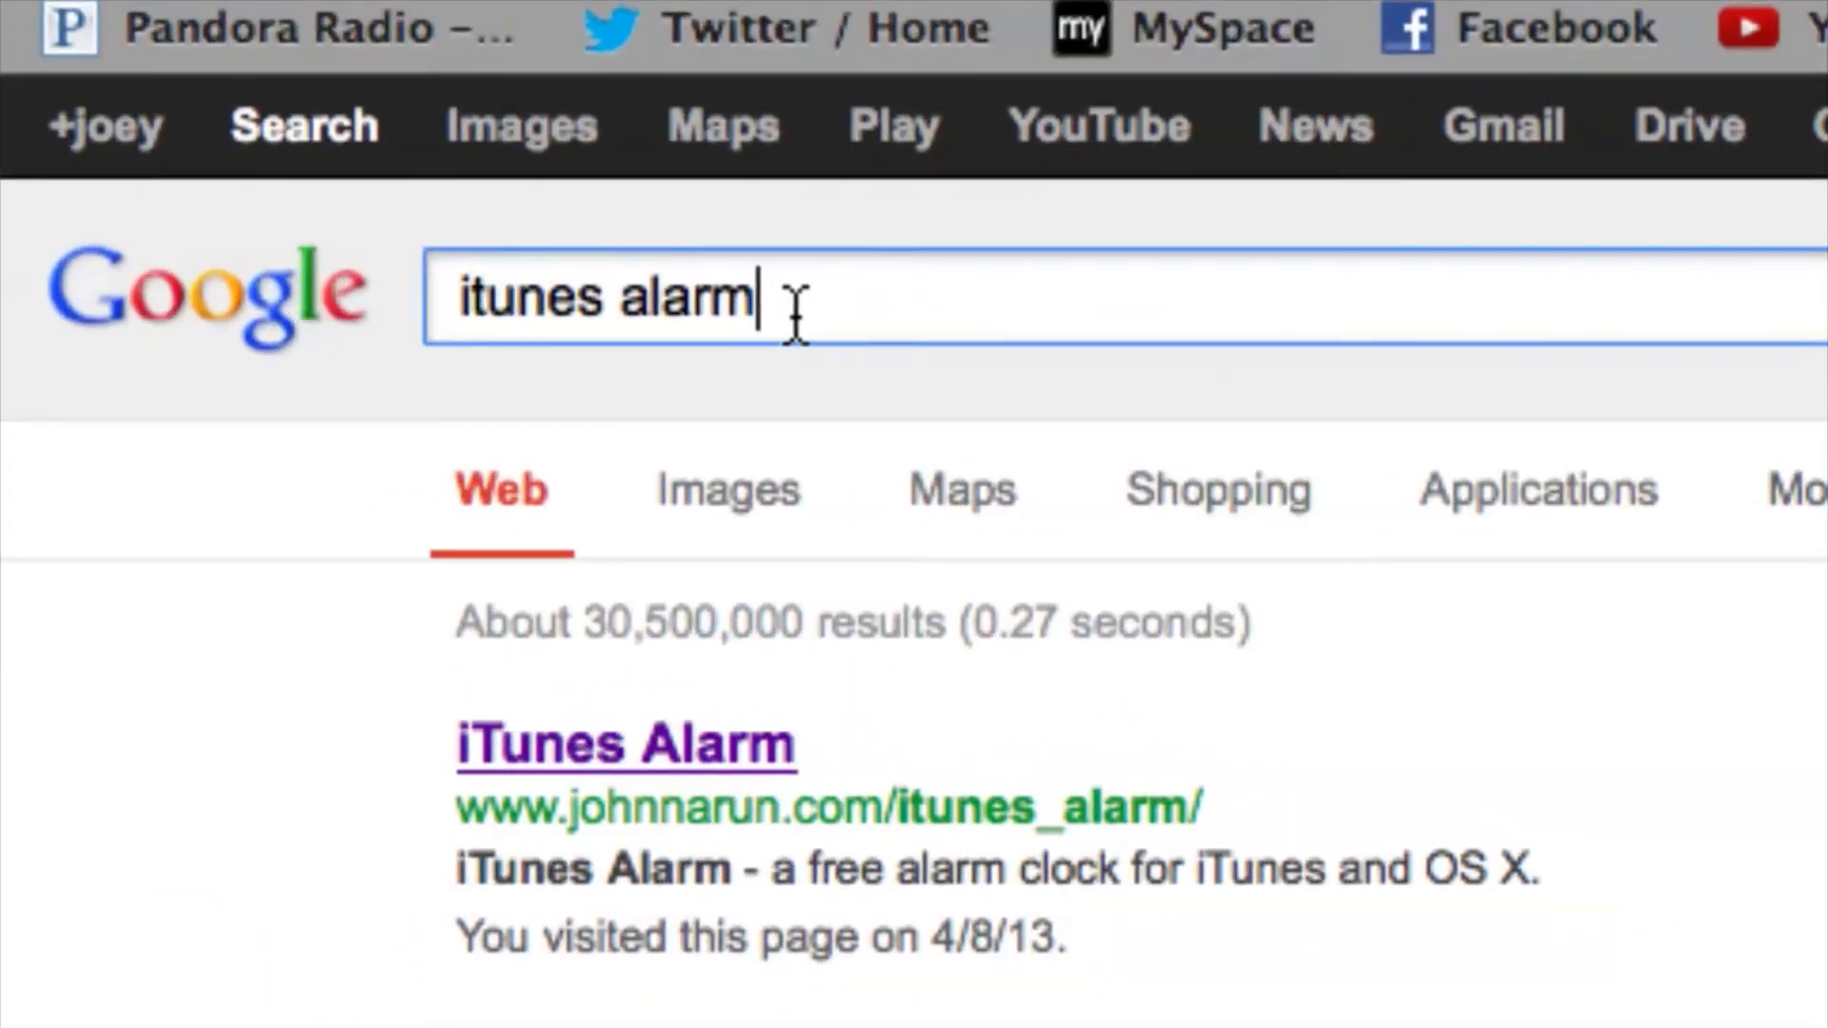
pyautogui.scroll(-3)
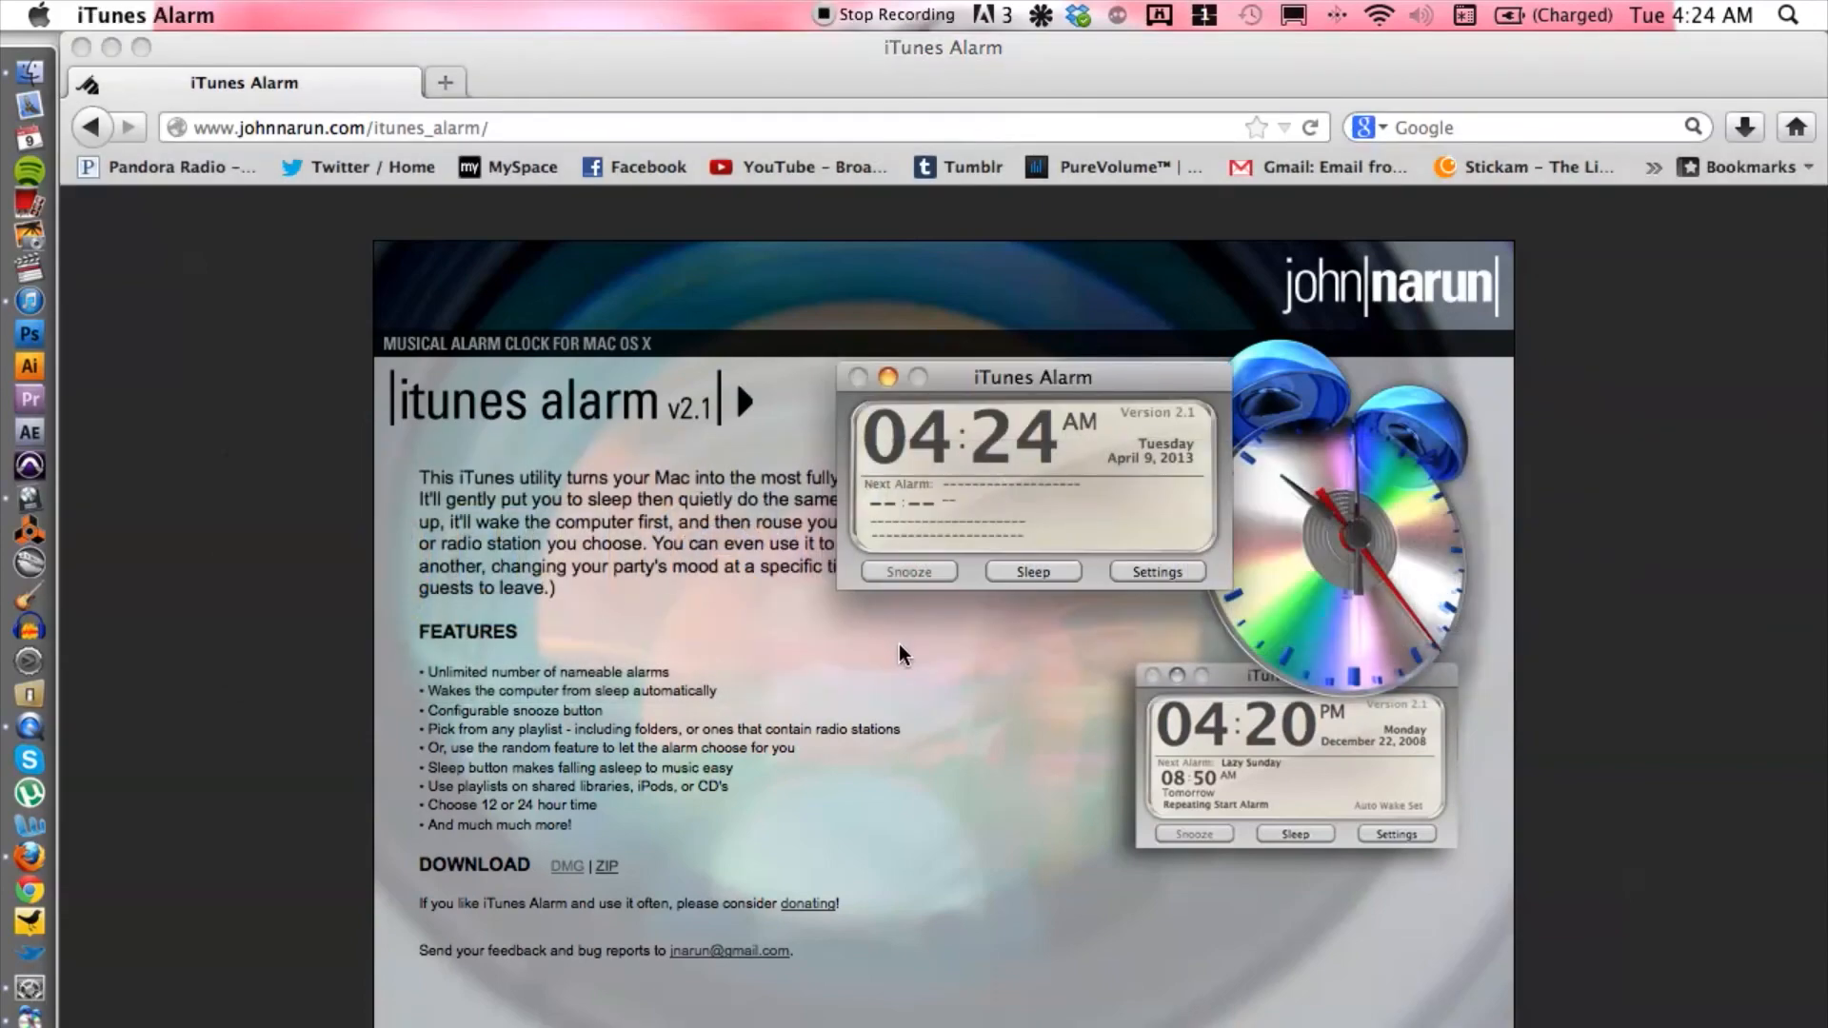
# Reposition the iTunes Alarm clock window and bring up its Settings window
pyautogui.moveTo(1032, 377); pyautogui.dragTo(927, 391)
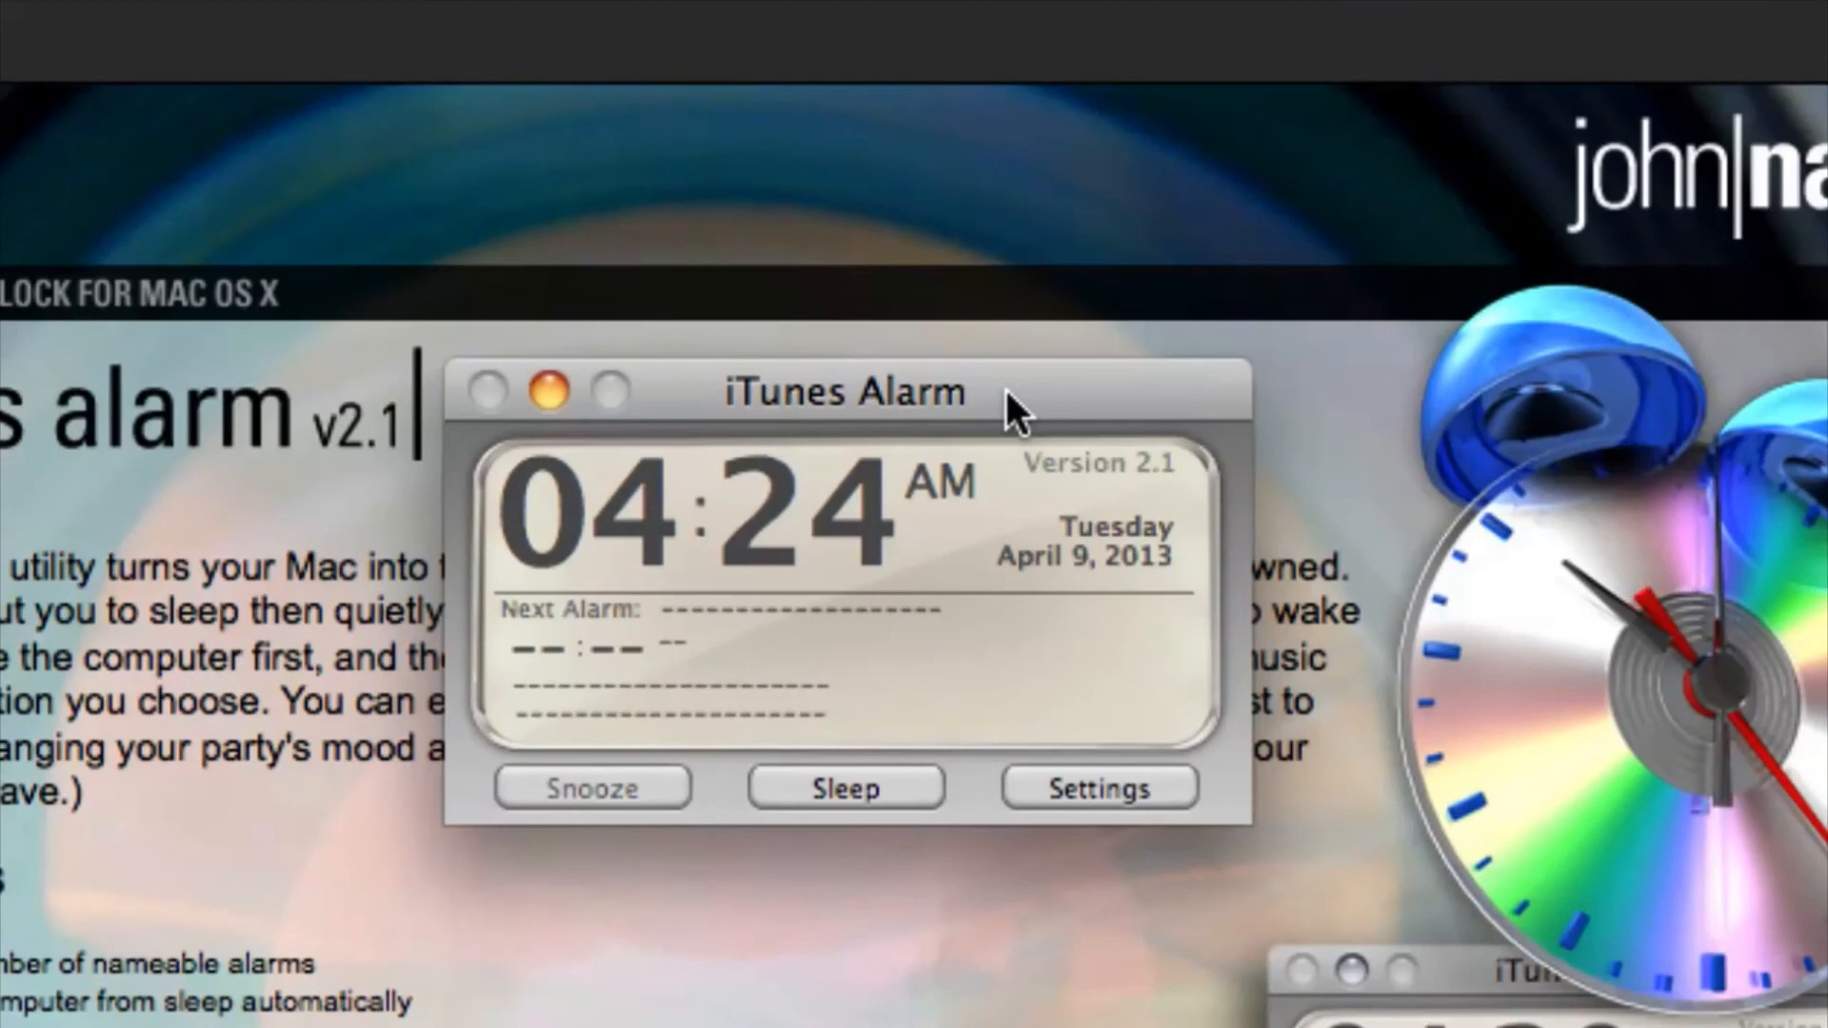
pyautogui.moveTo(1034, 699)
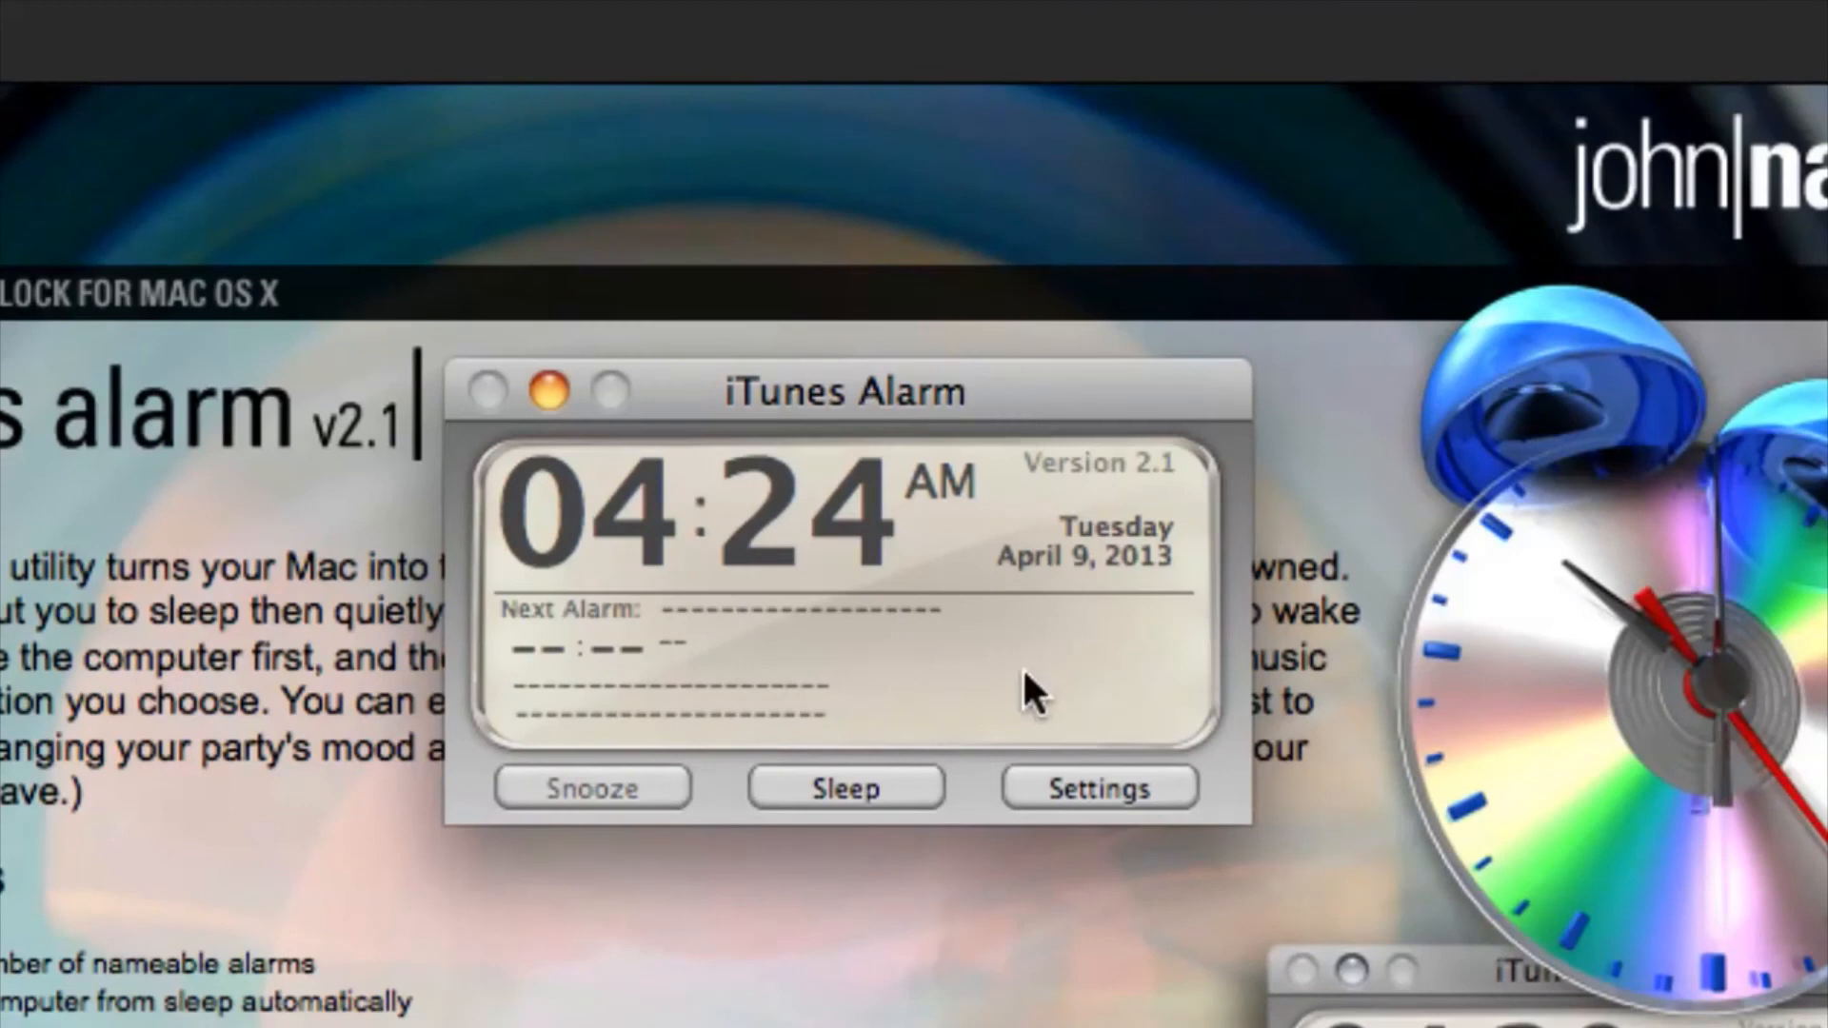
pyautogui.click(1100, 788)
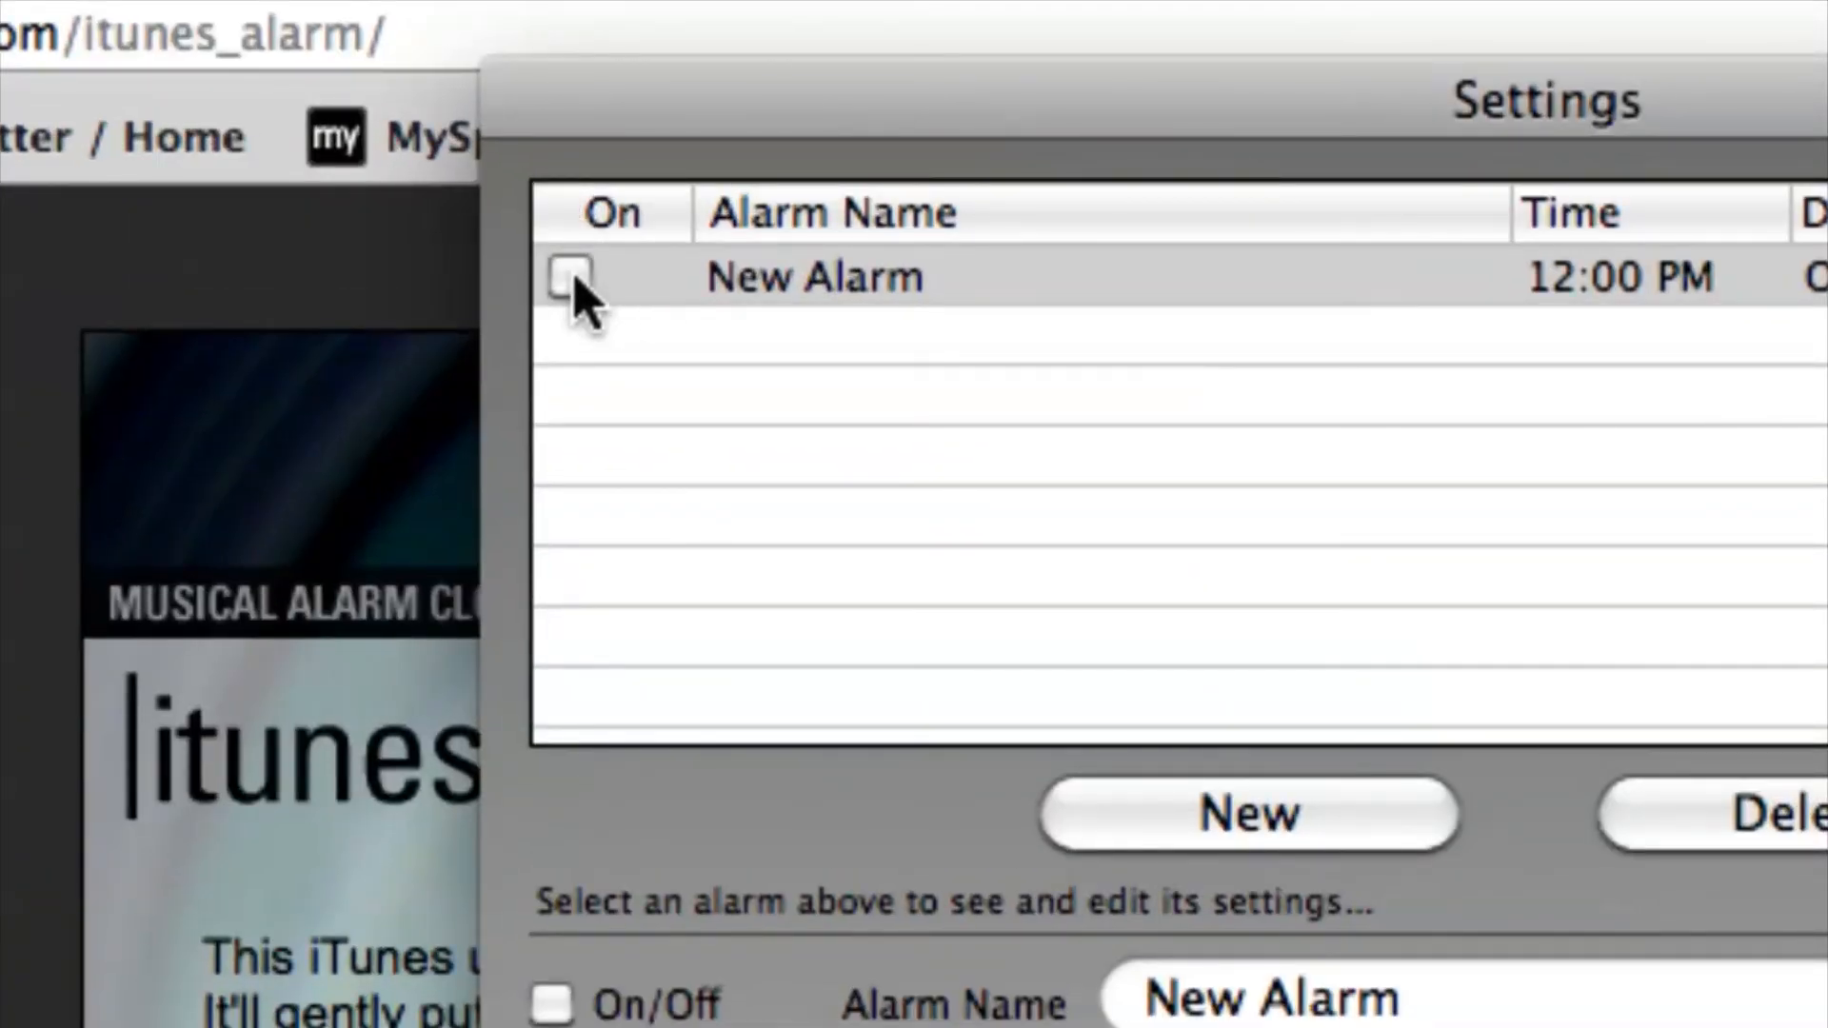
# Switch the new alarm on and rename it 'Wake Up Alarm'
pyautogui.click(569, 283)
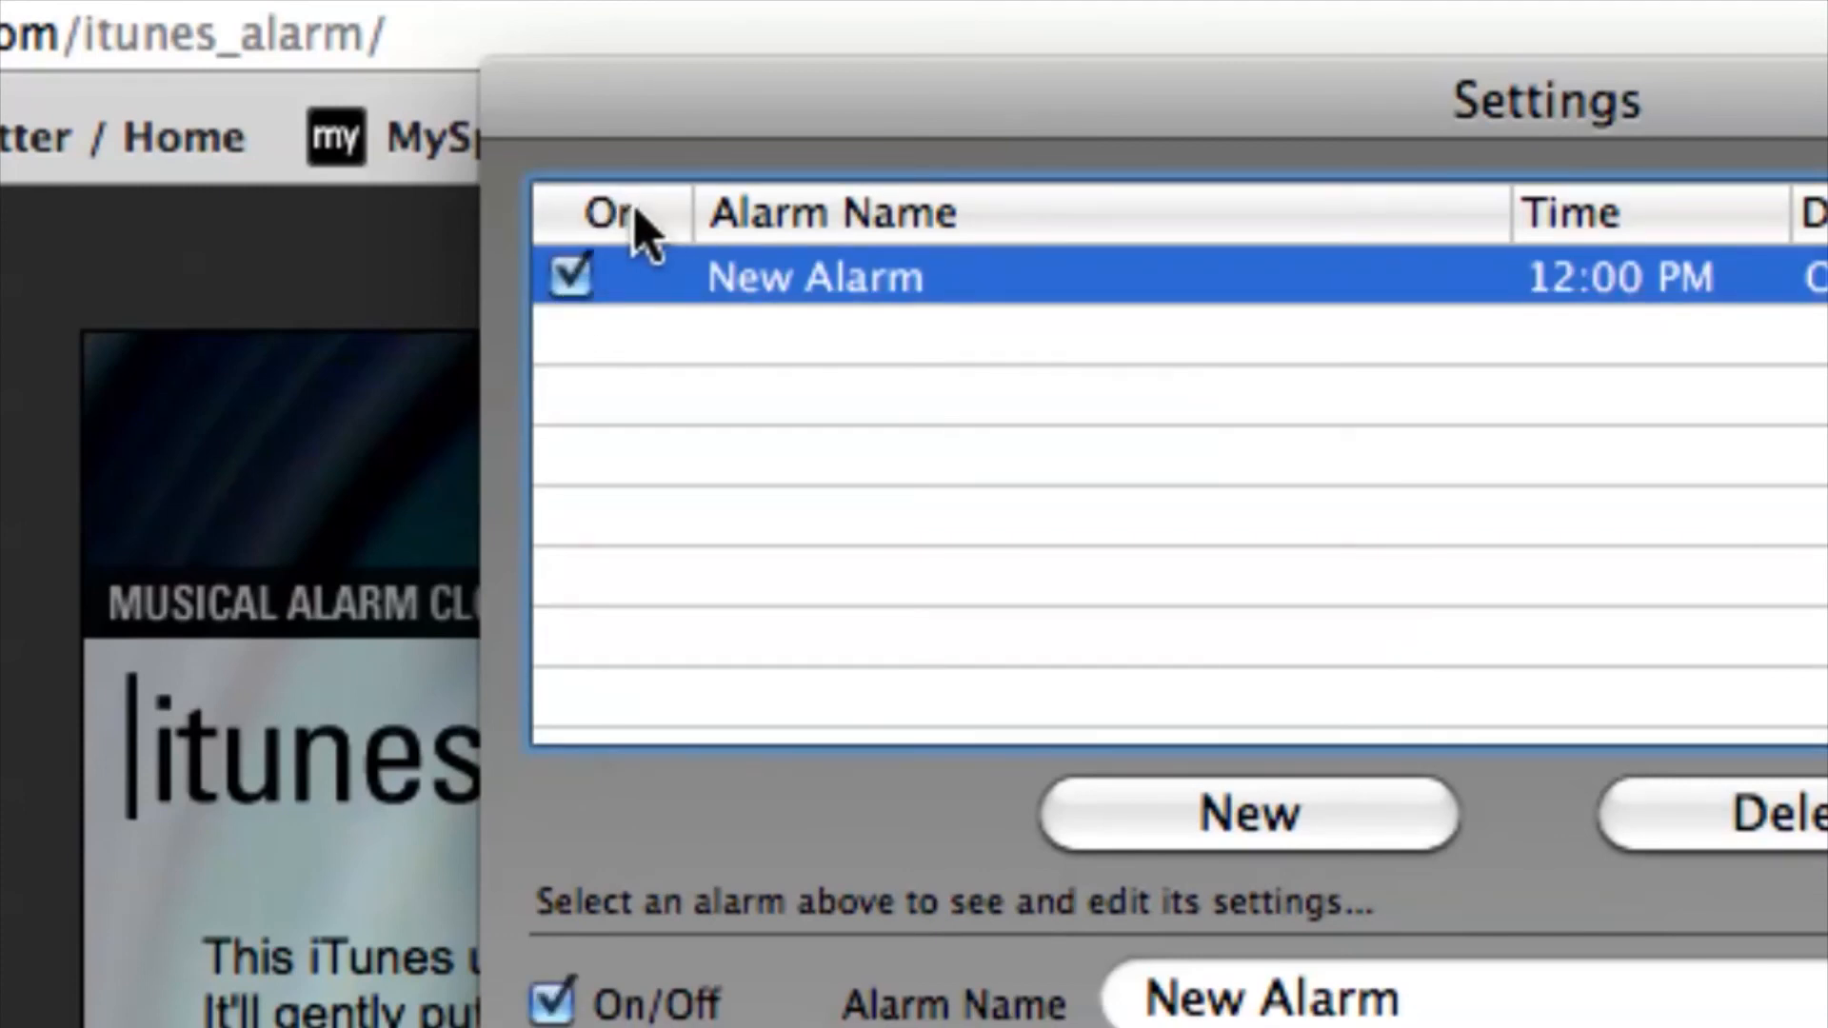
pyautogui.moveTo(693, 339)
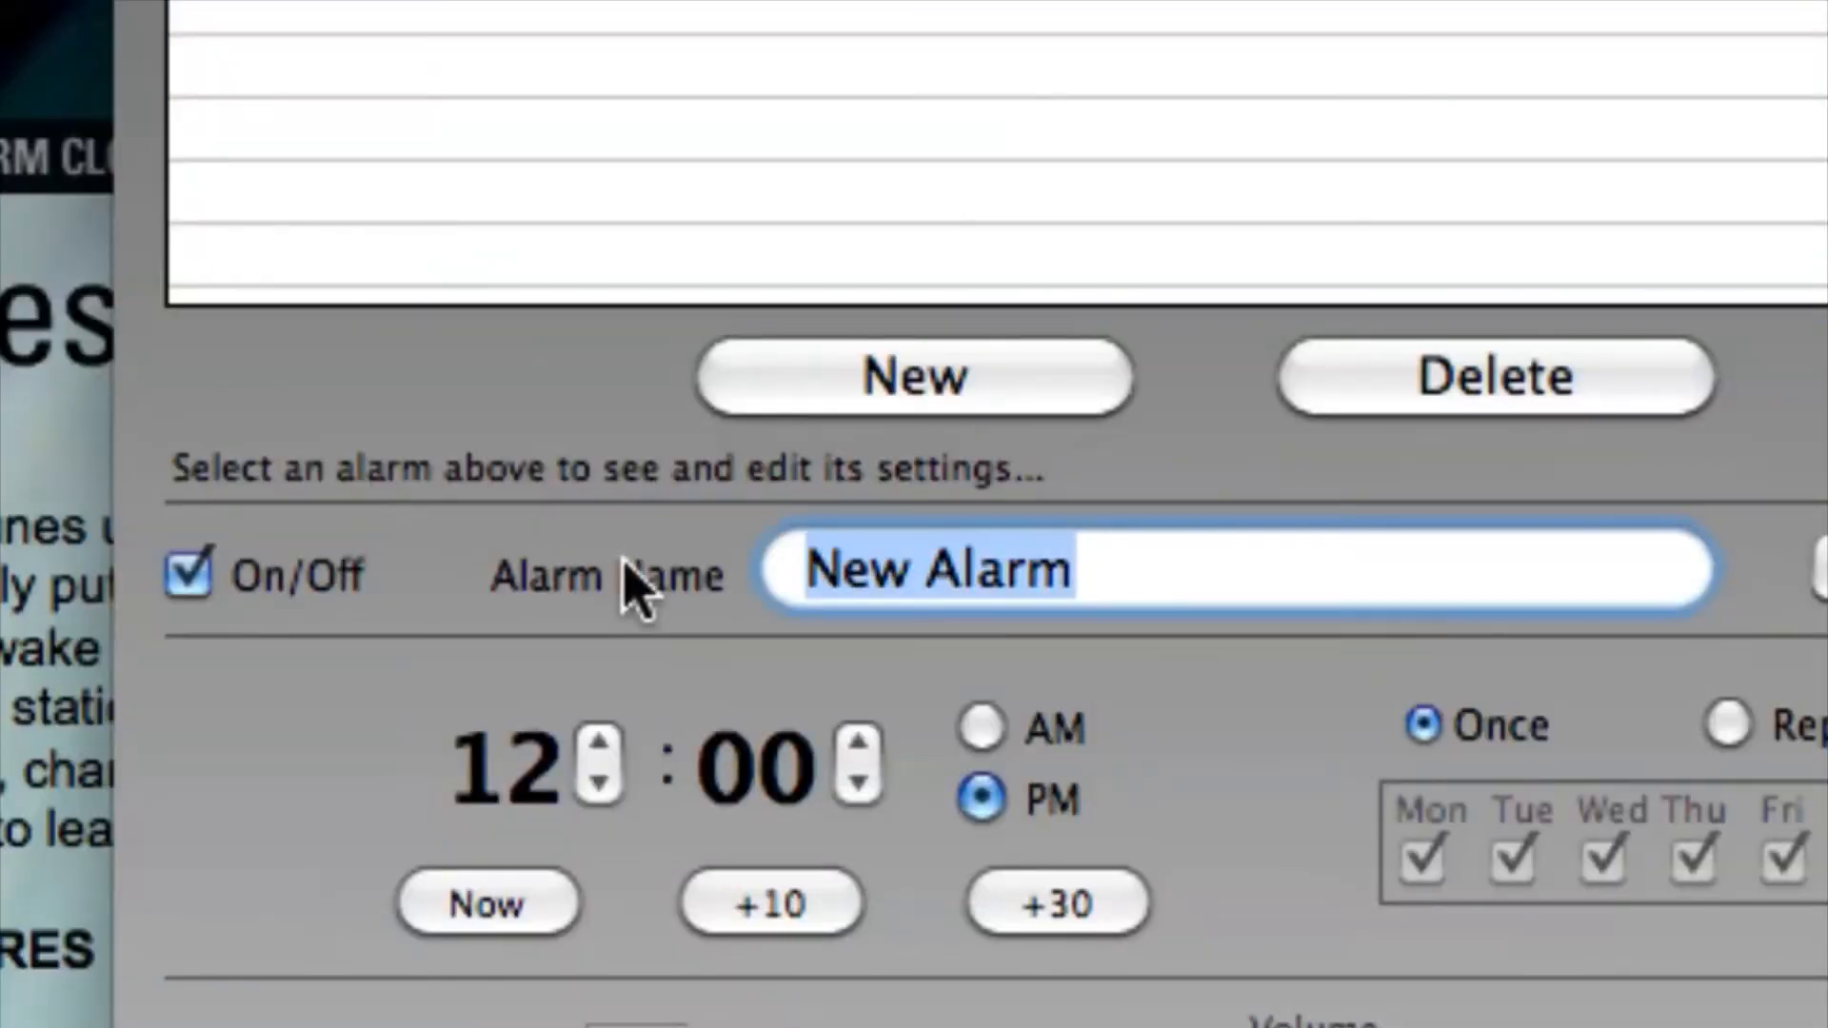
pyautogui.write('Wake Up')
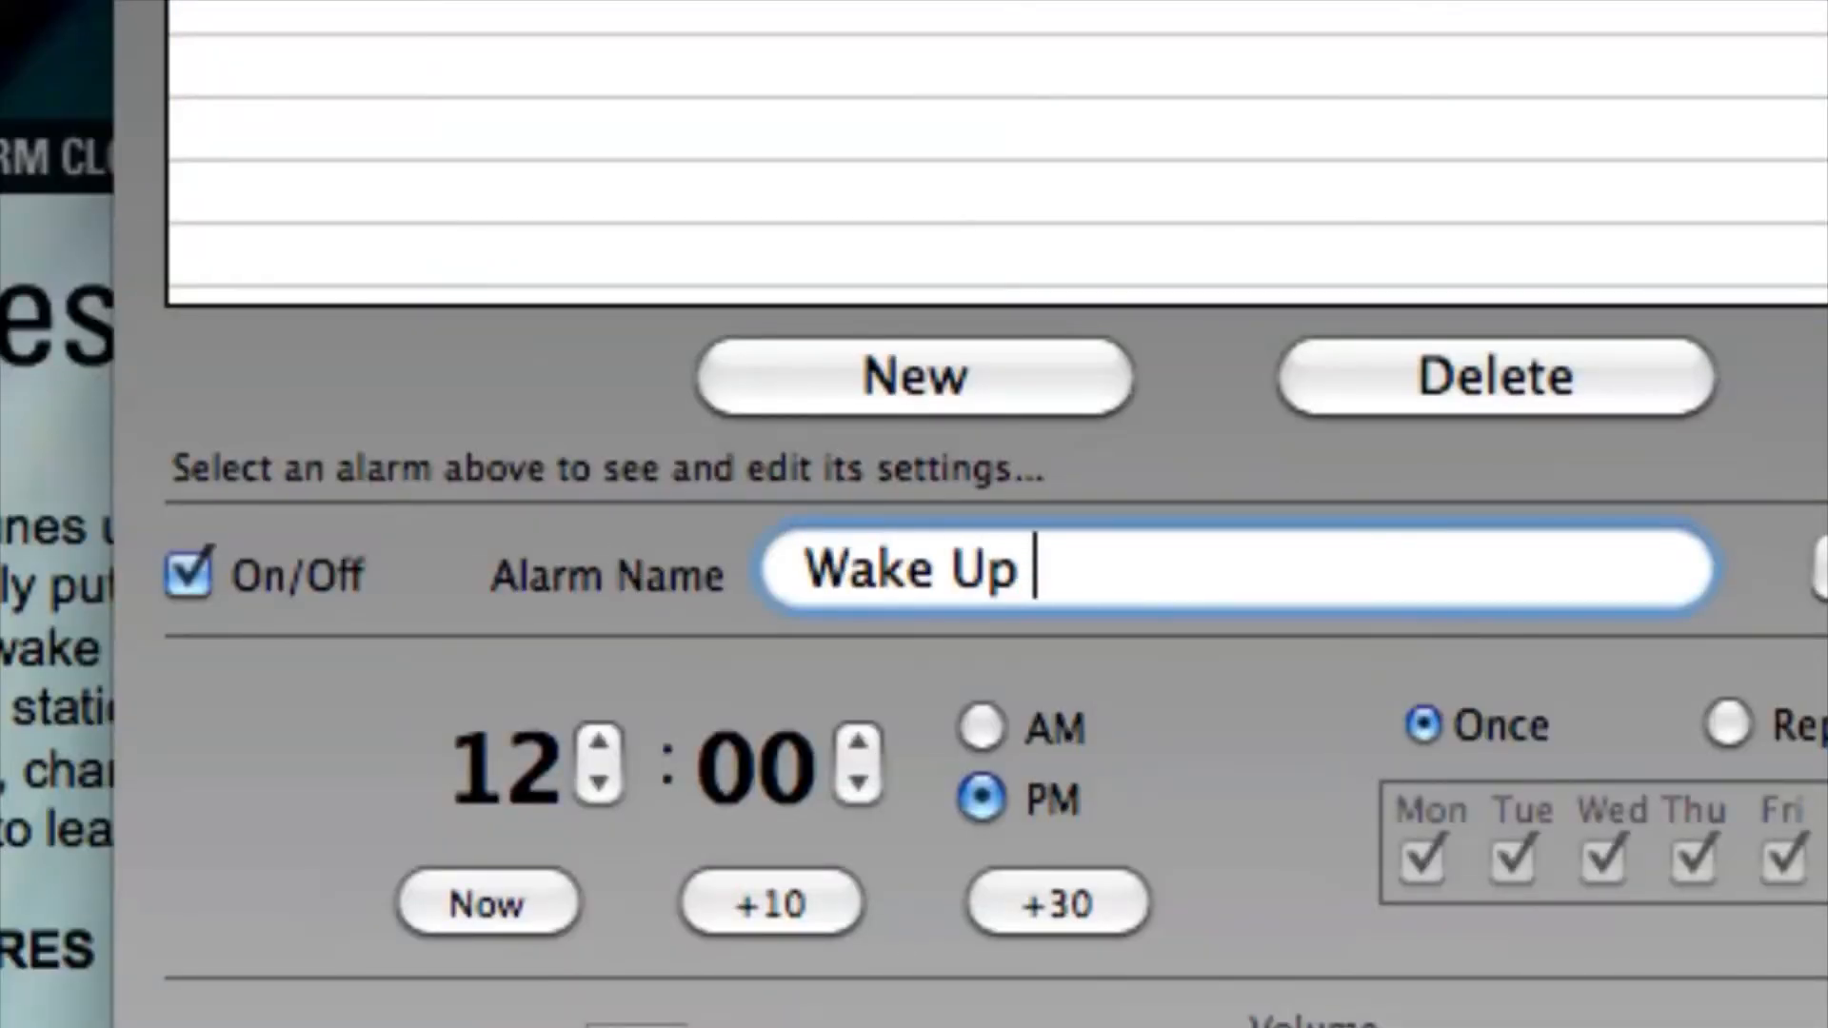
pyautogui.write('Alarm')
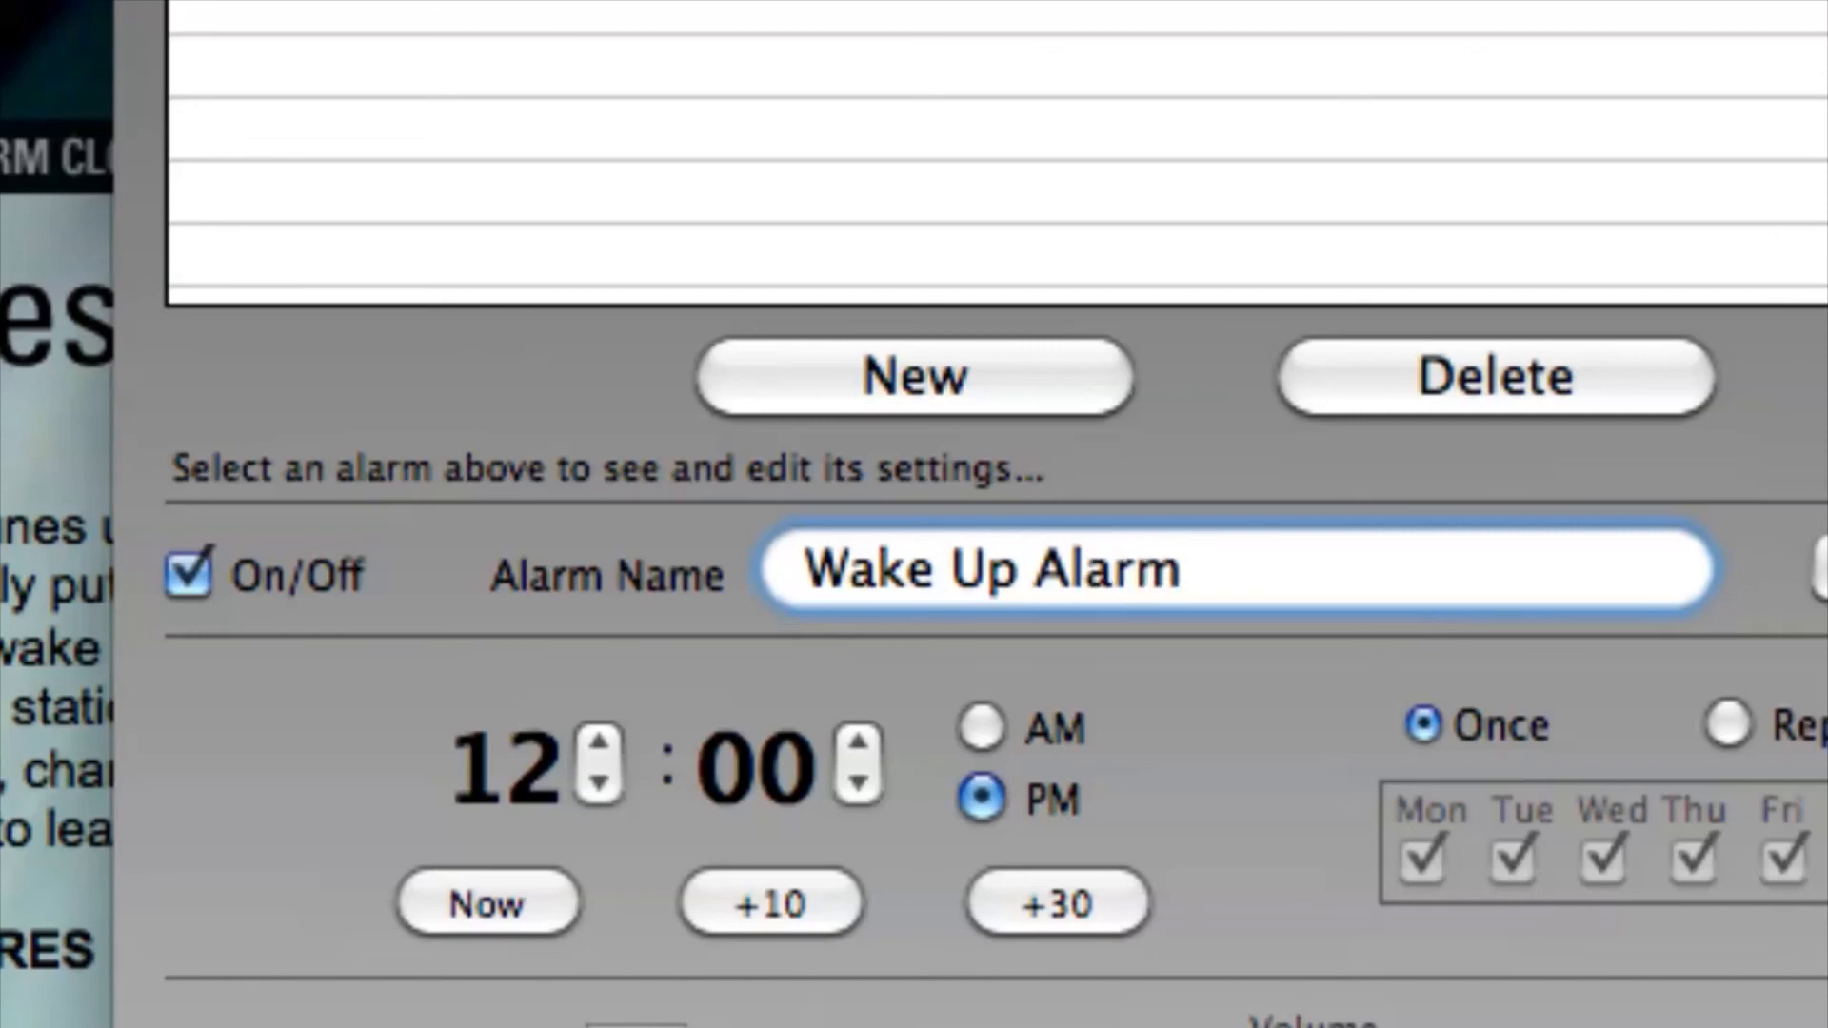
# Step the Wake Up Alarm's hour away from 12 PM and set it to Repeating
pyautogui.click(597, 716)
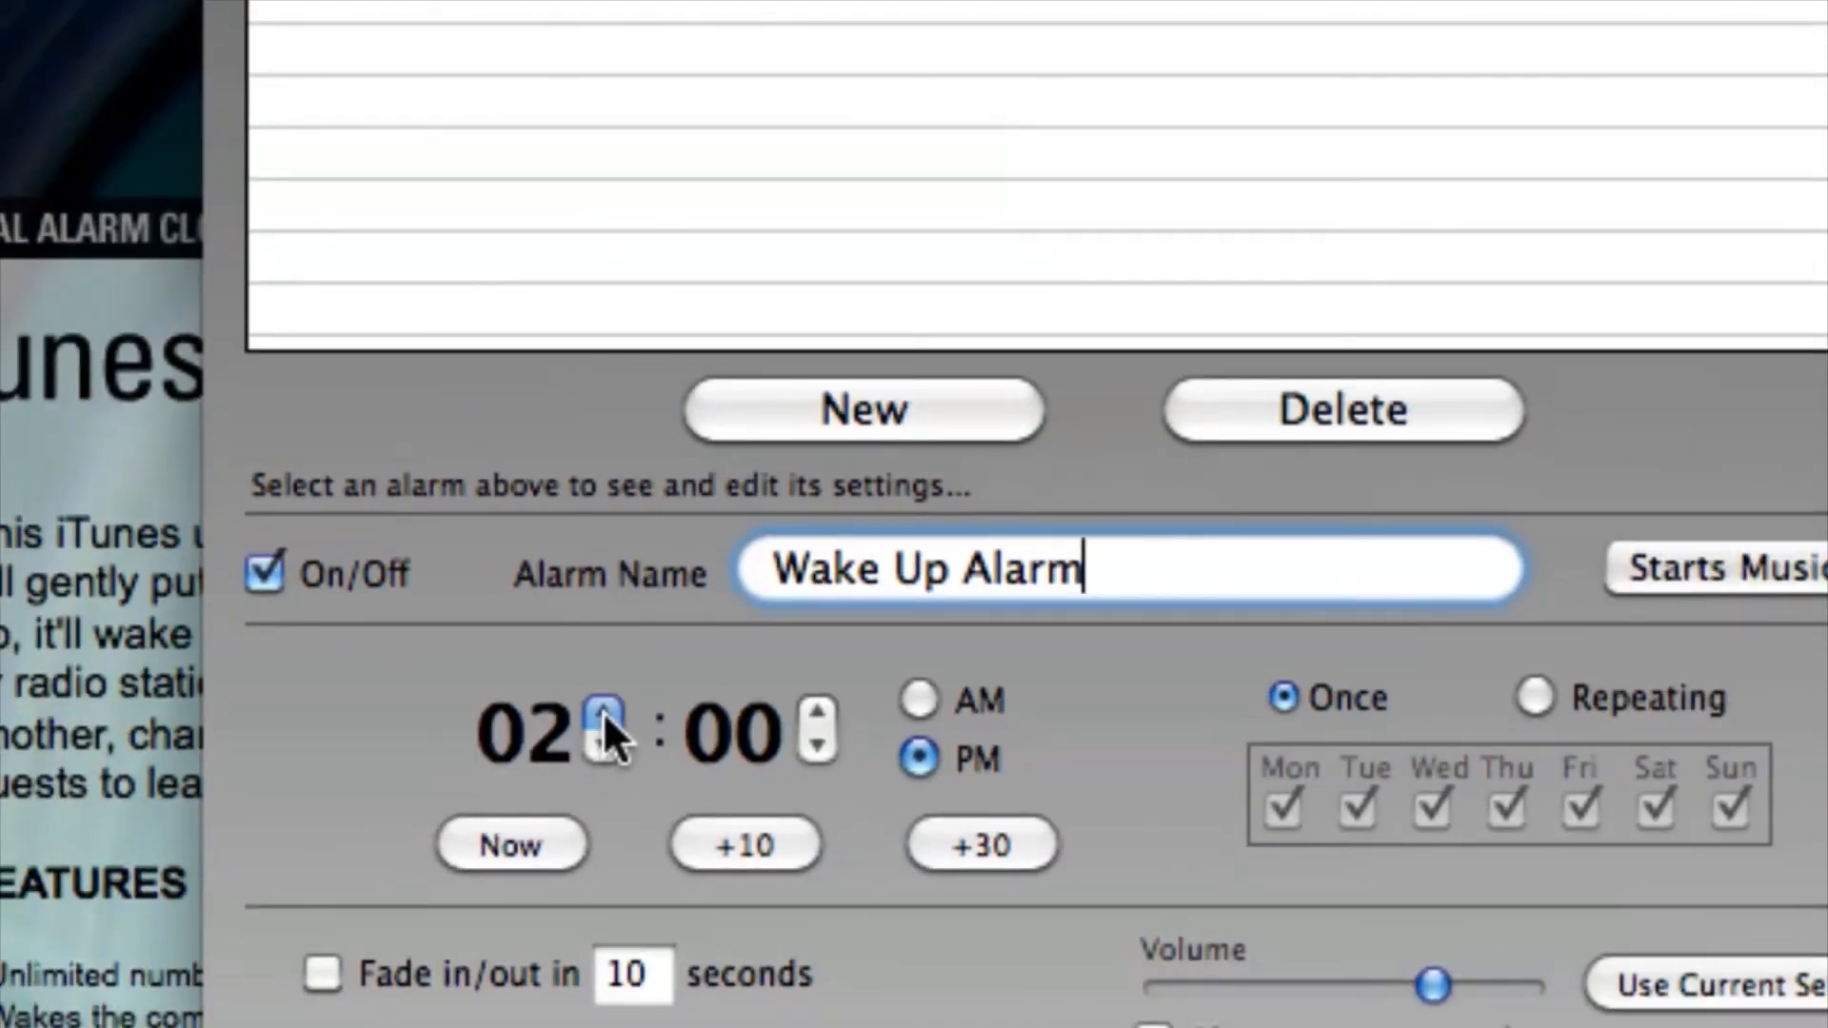
pyautogui.click(602, 735)
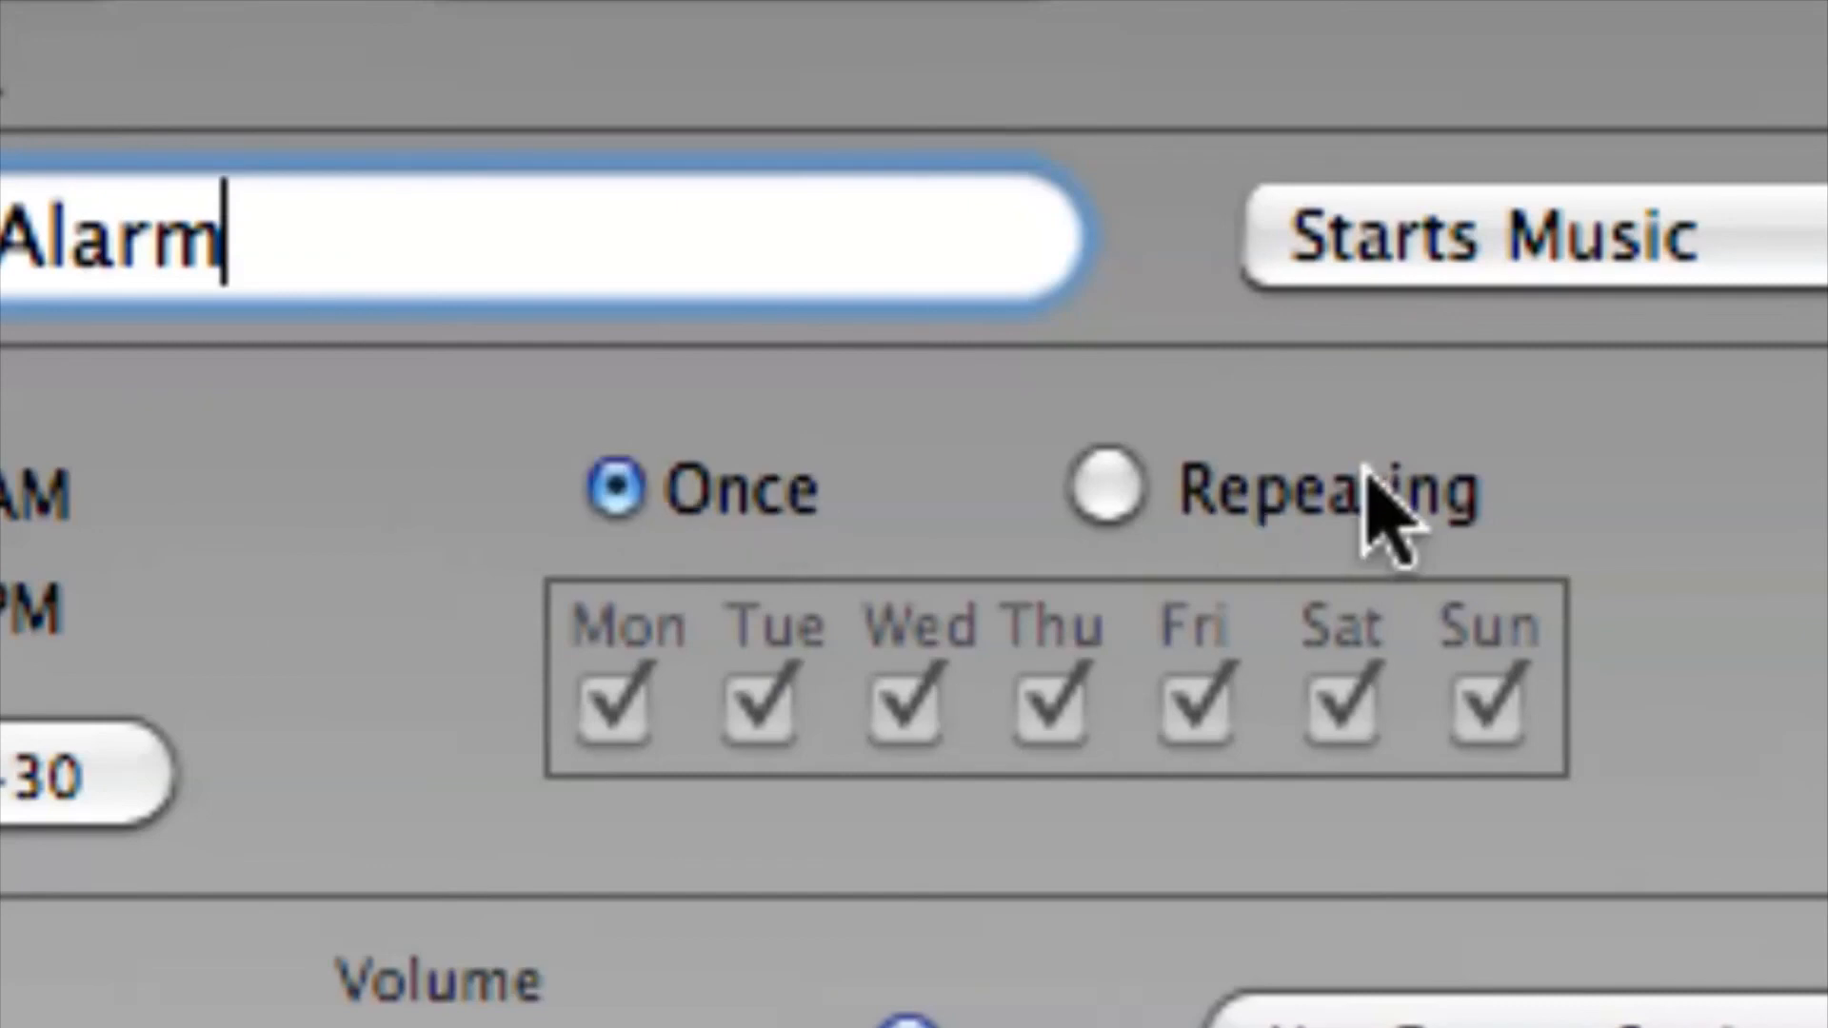
pyautogui.click(1101, 503)
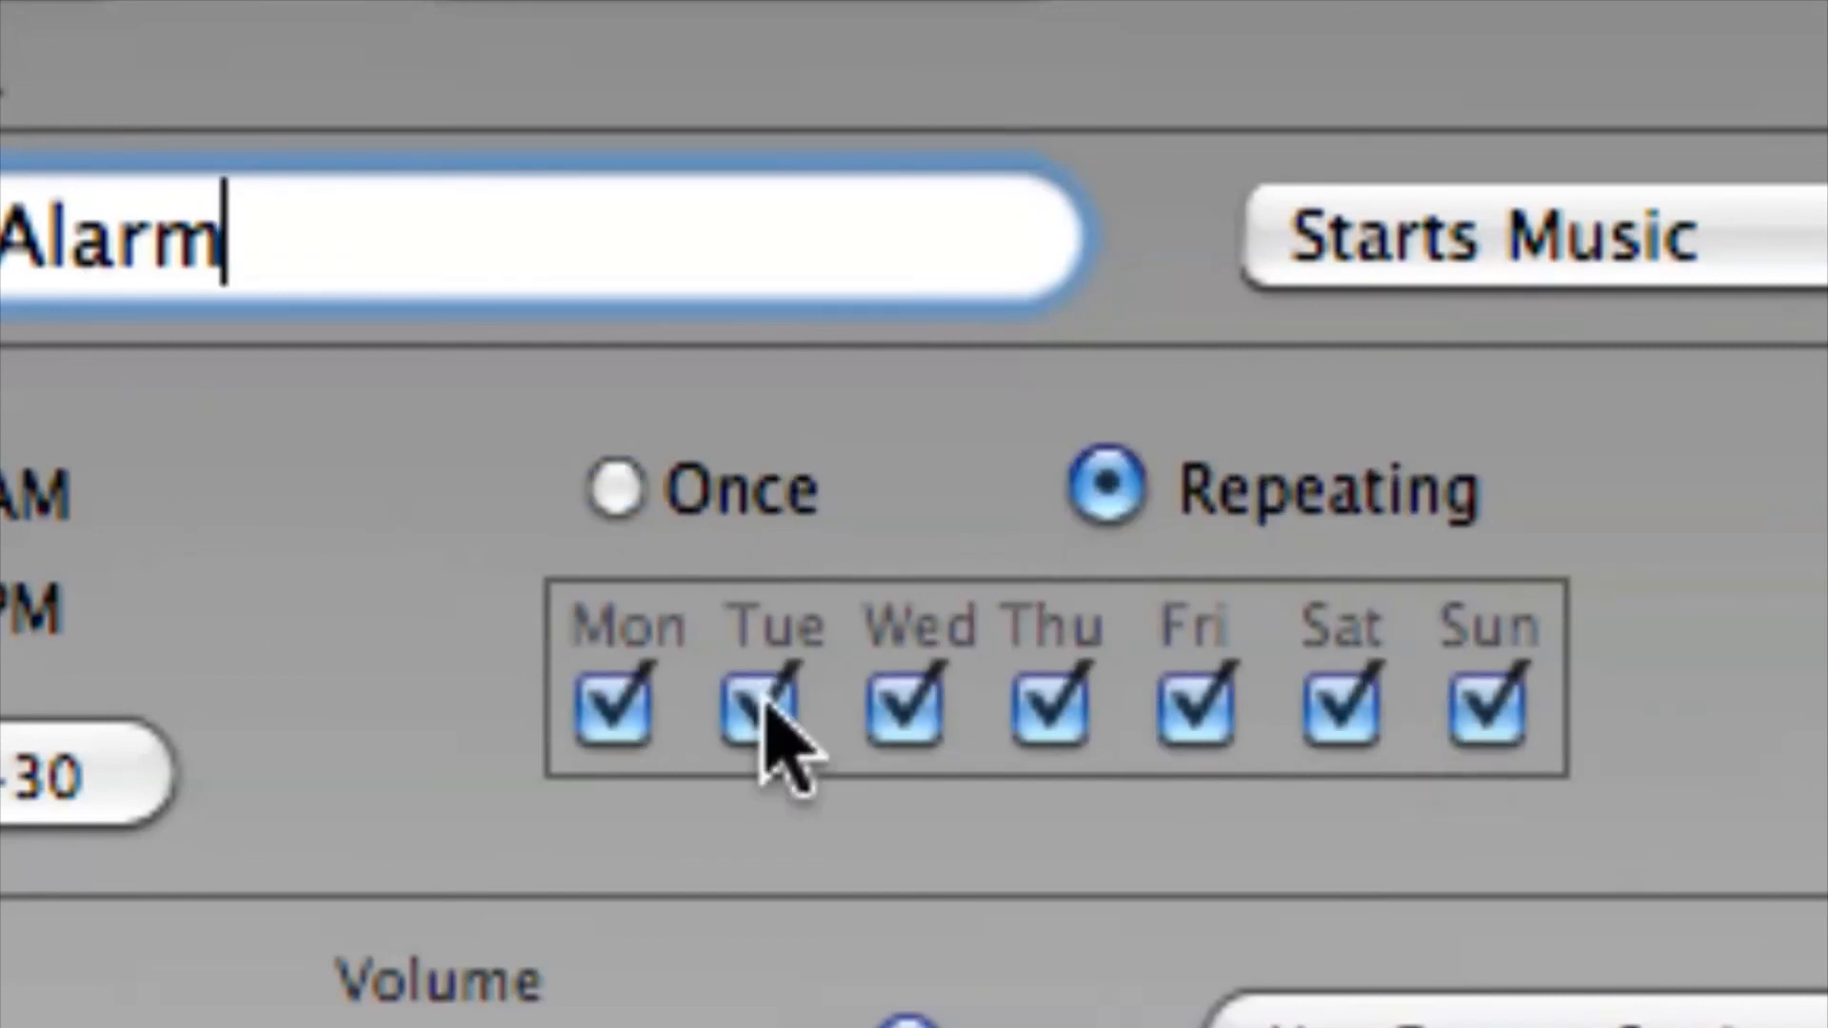
pyautogui.moveTo(1355, 724)
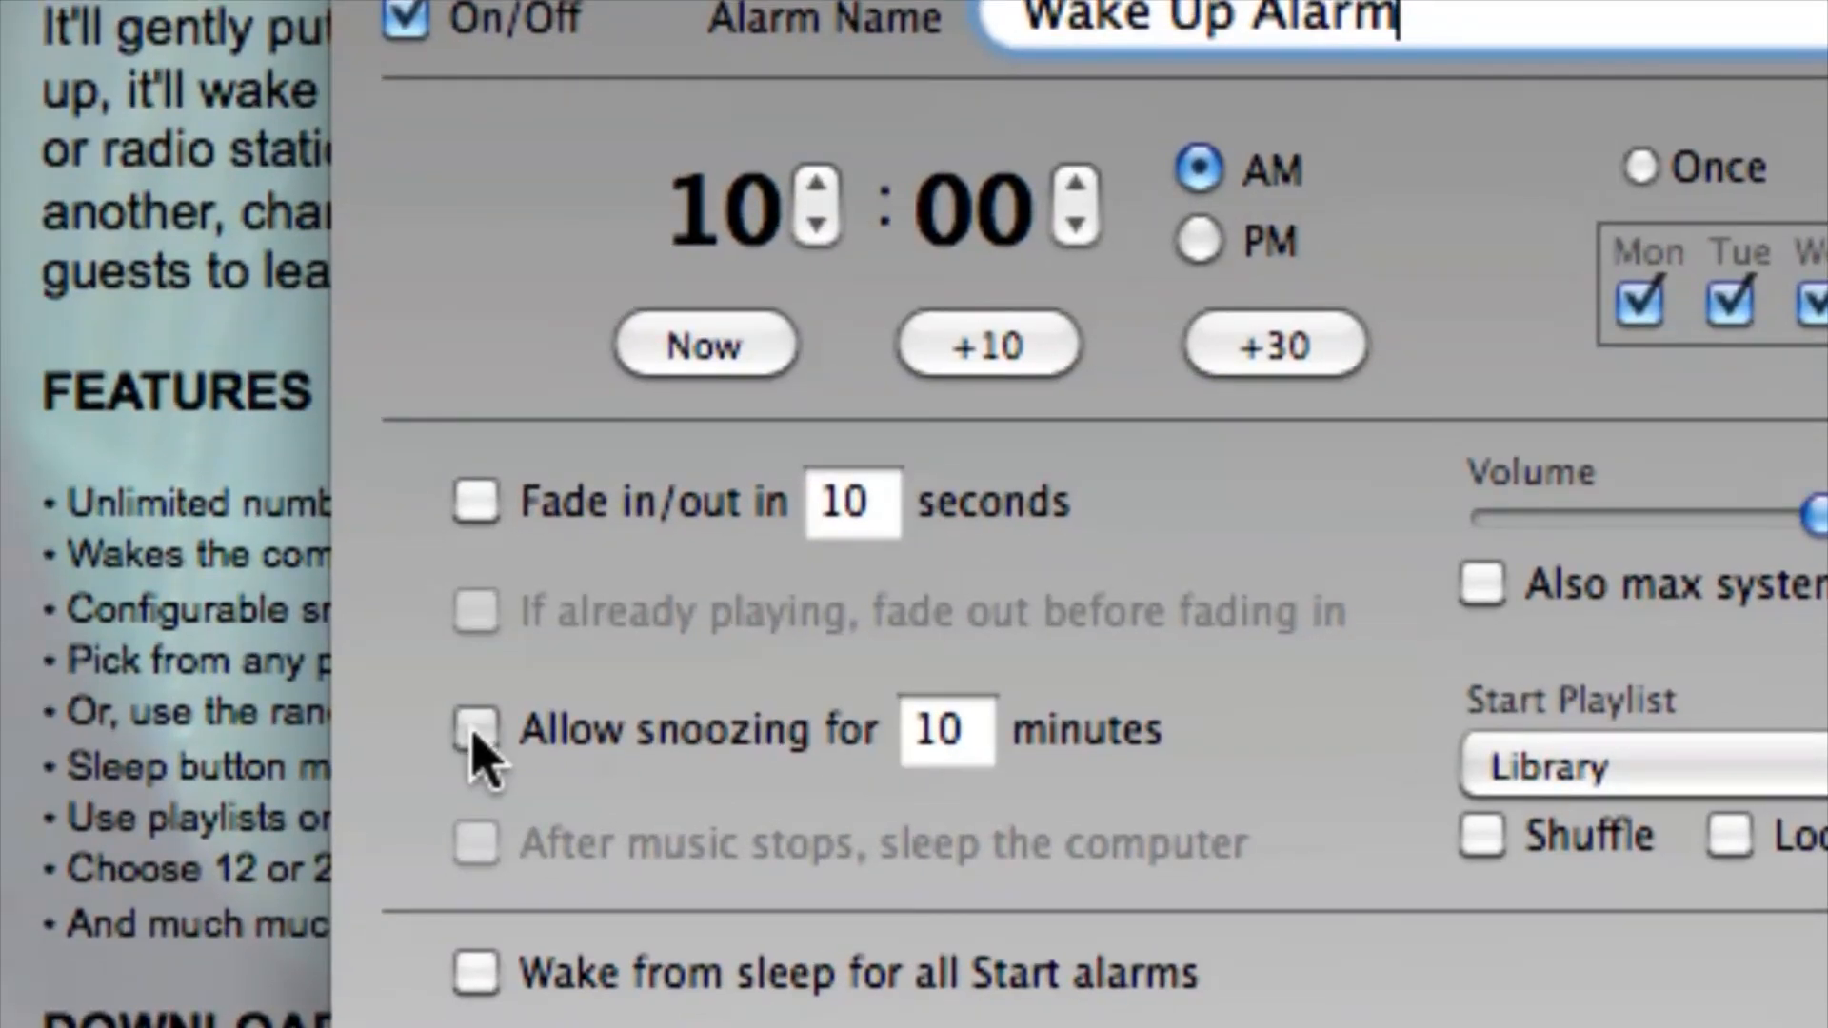
# Enable 'Allow snoozing for 10 minutes' on the Wake Up Alarm
pyautogui.click(470, 738)
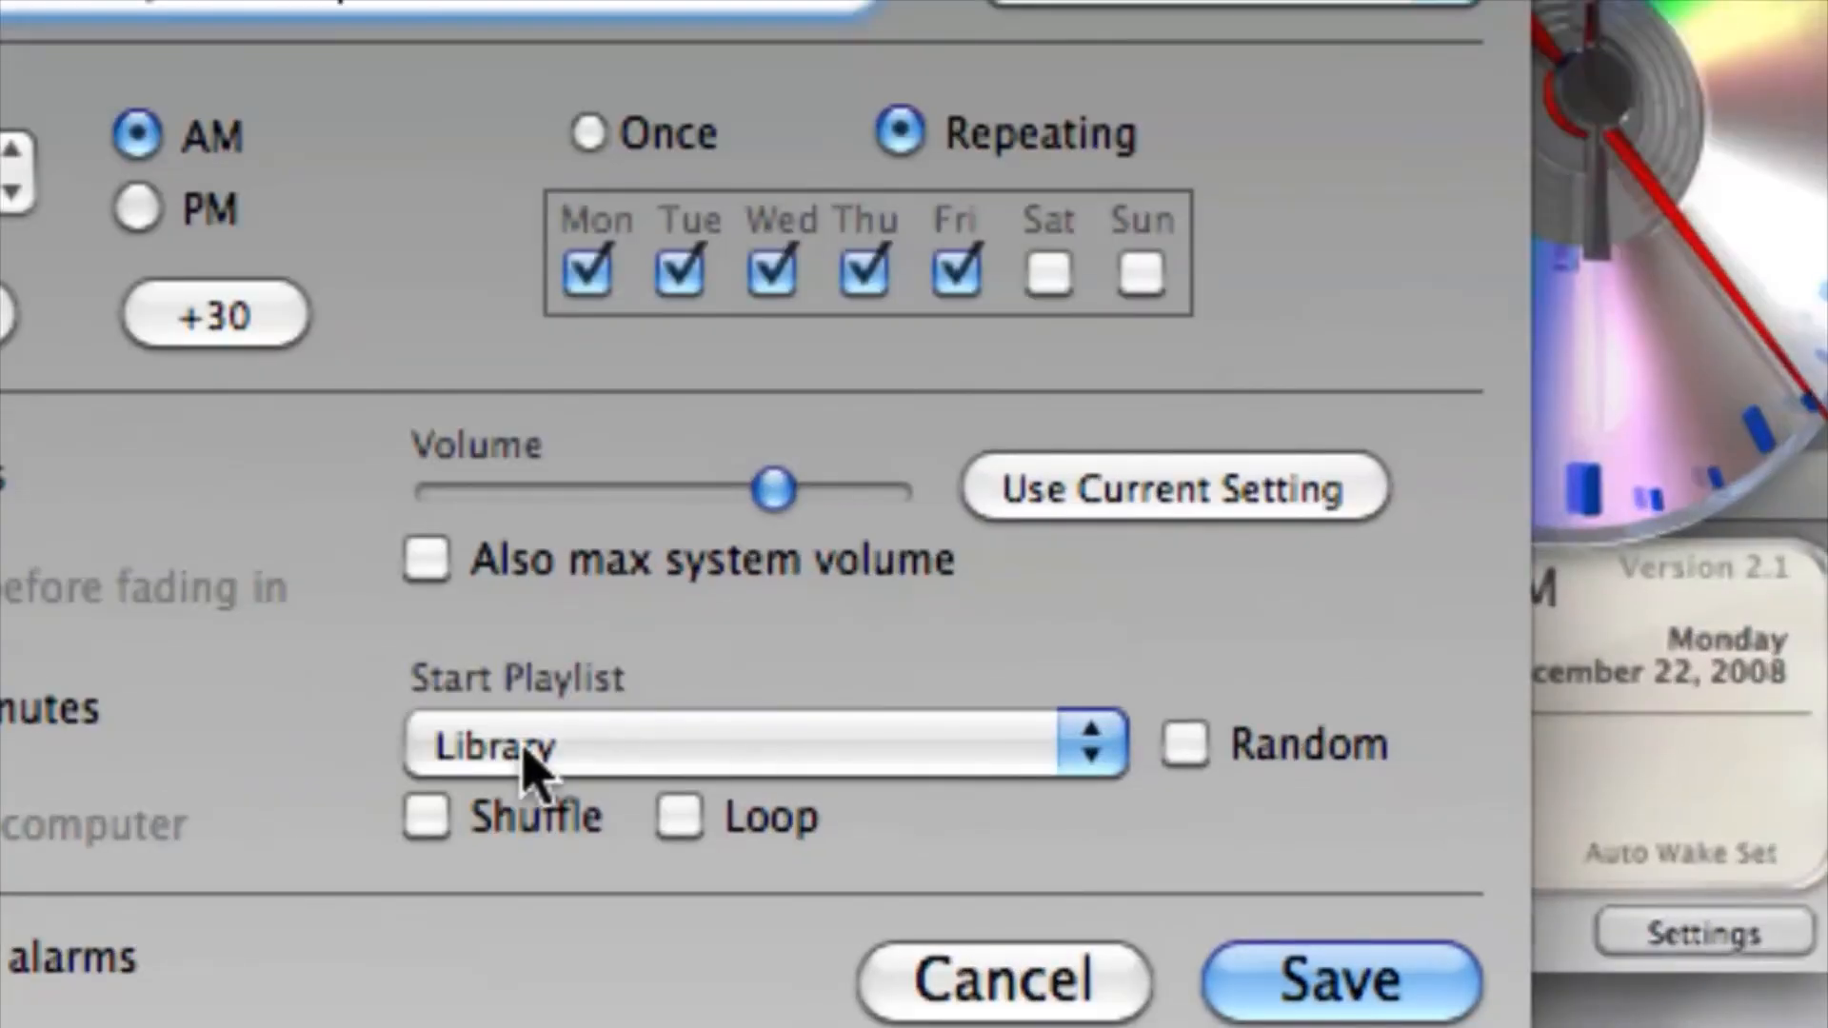
pyautogui.moveTo(426, 773)
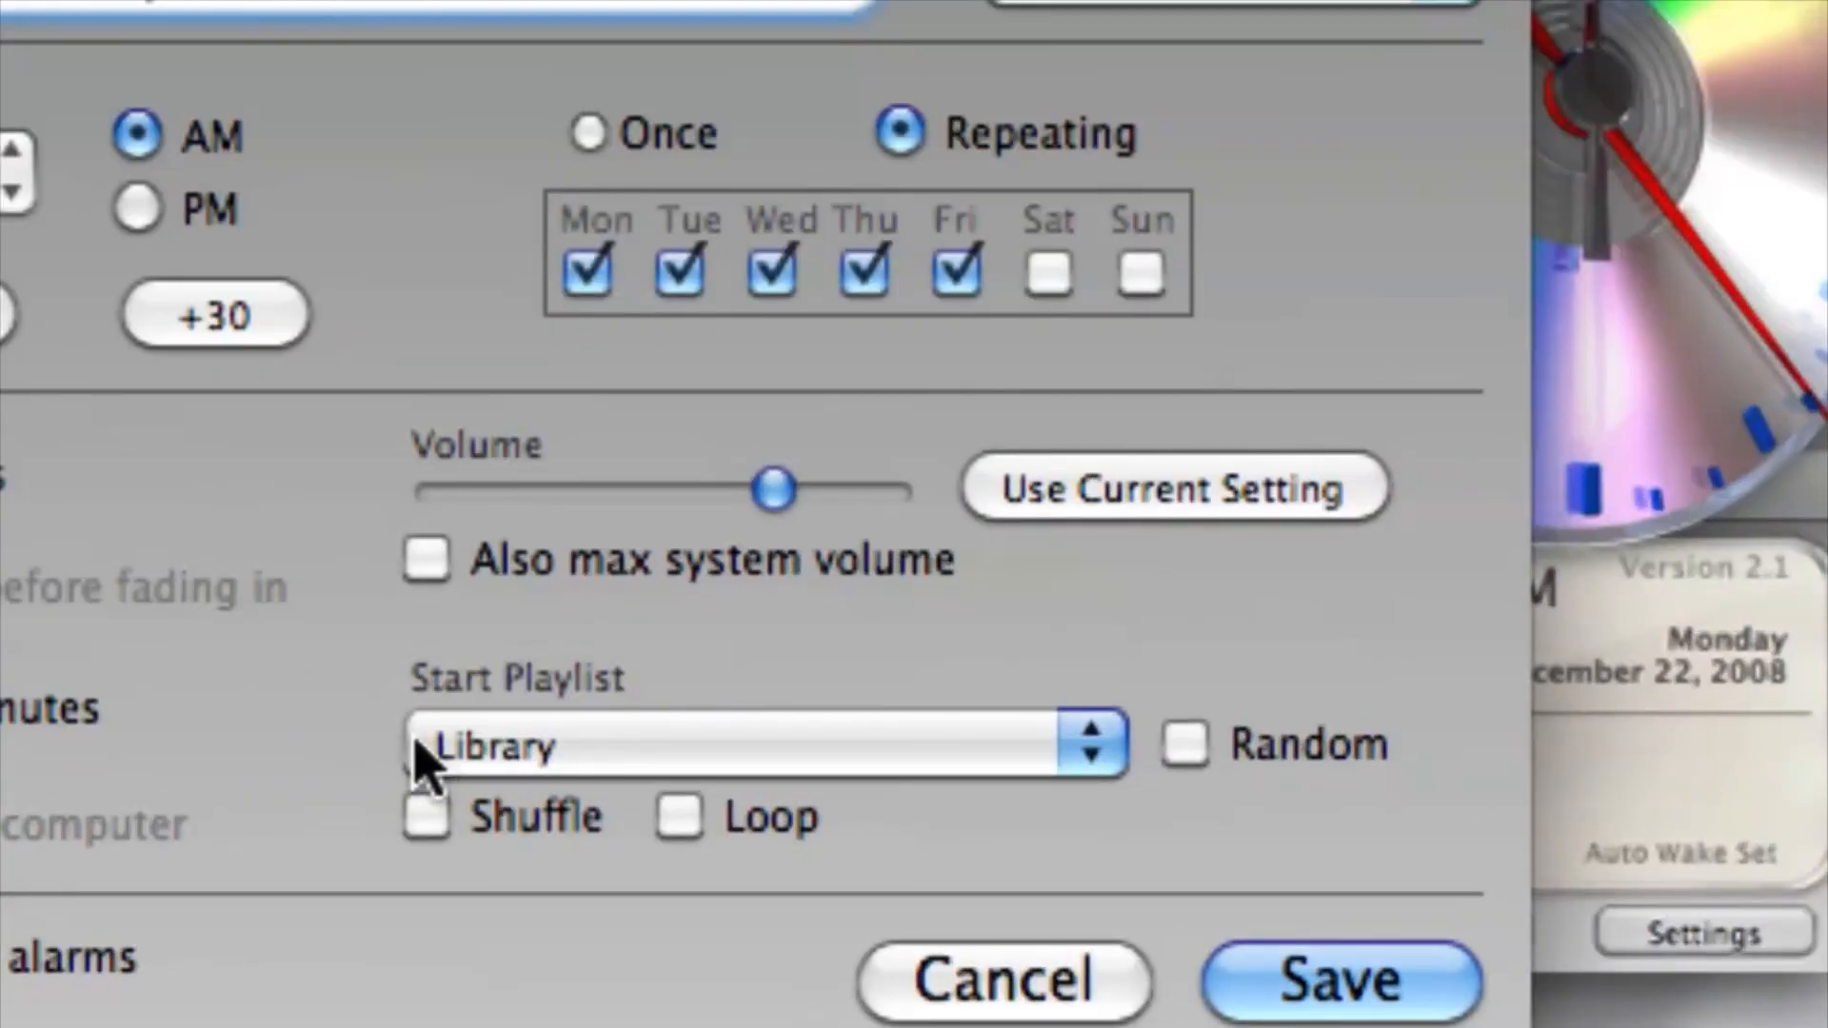
pyautogui.click(754, 746)
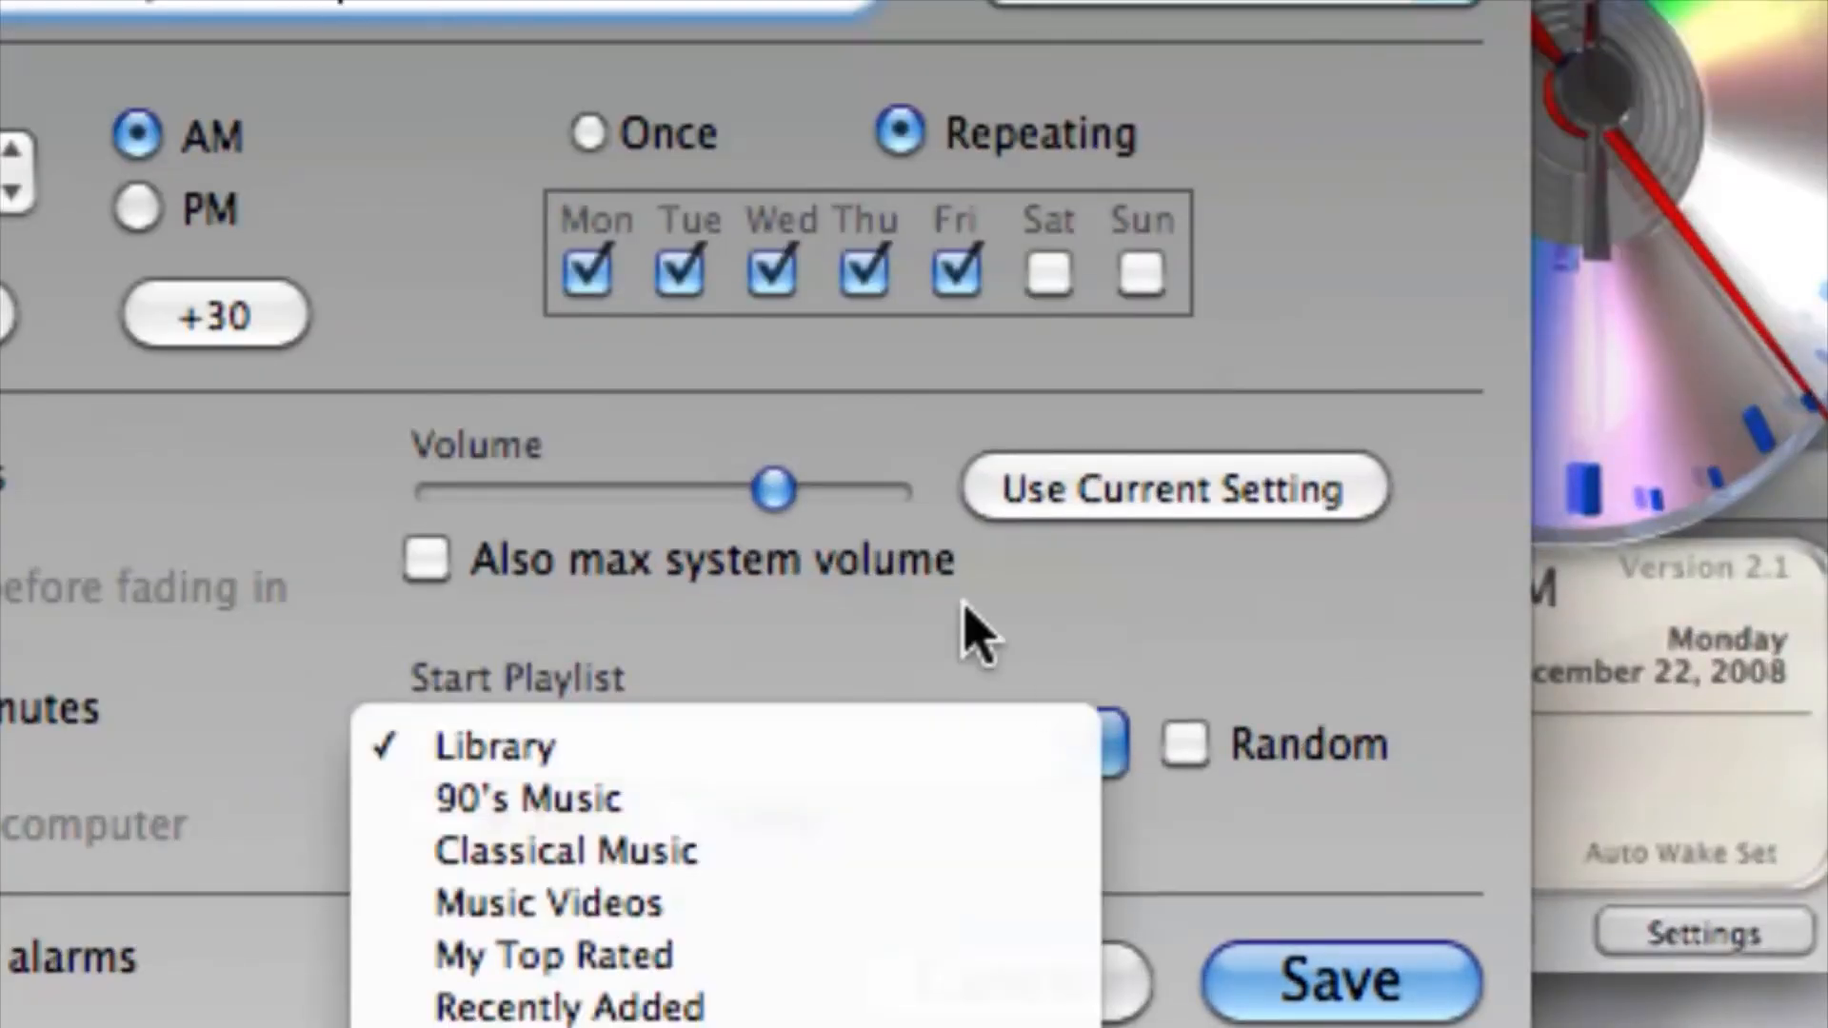
pyautogui.click(482, 747)
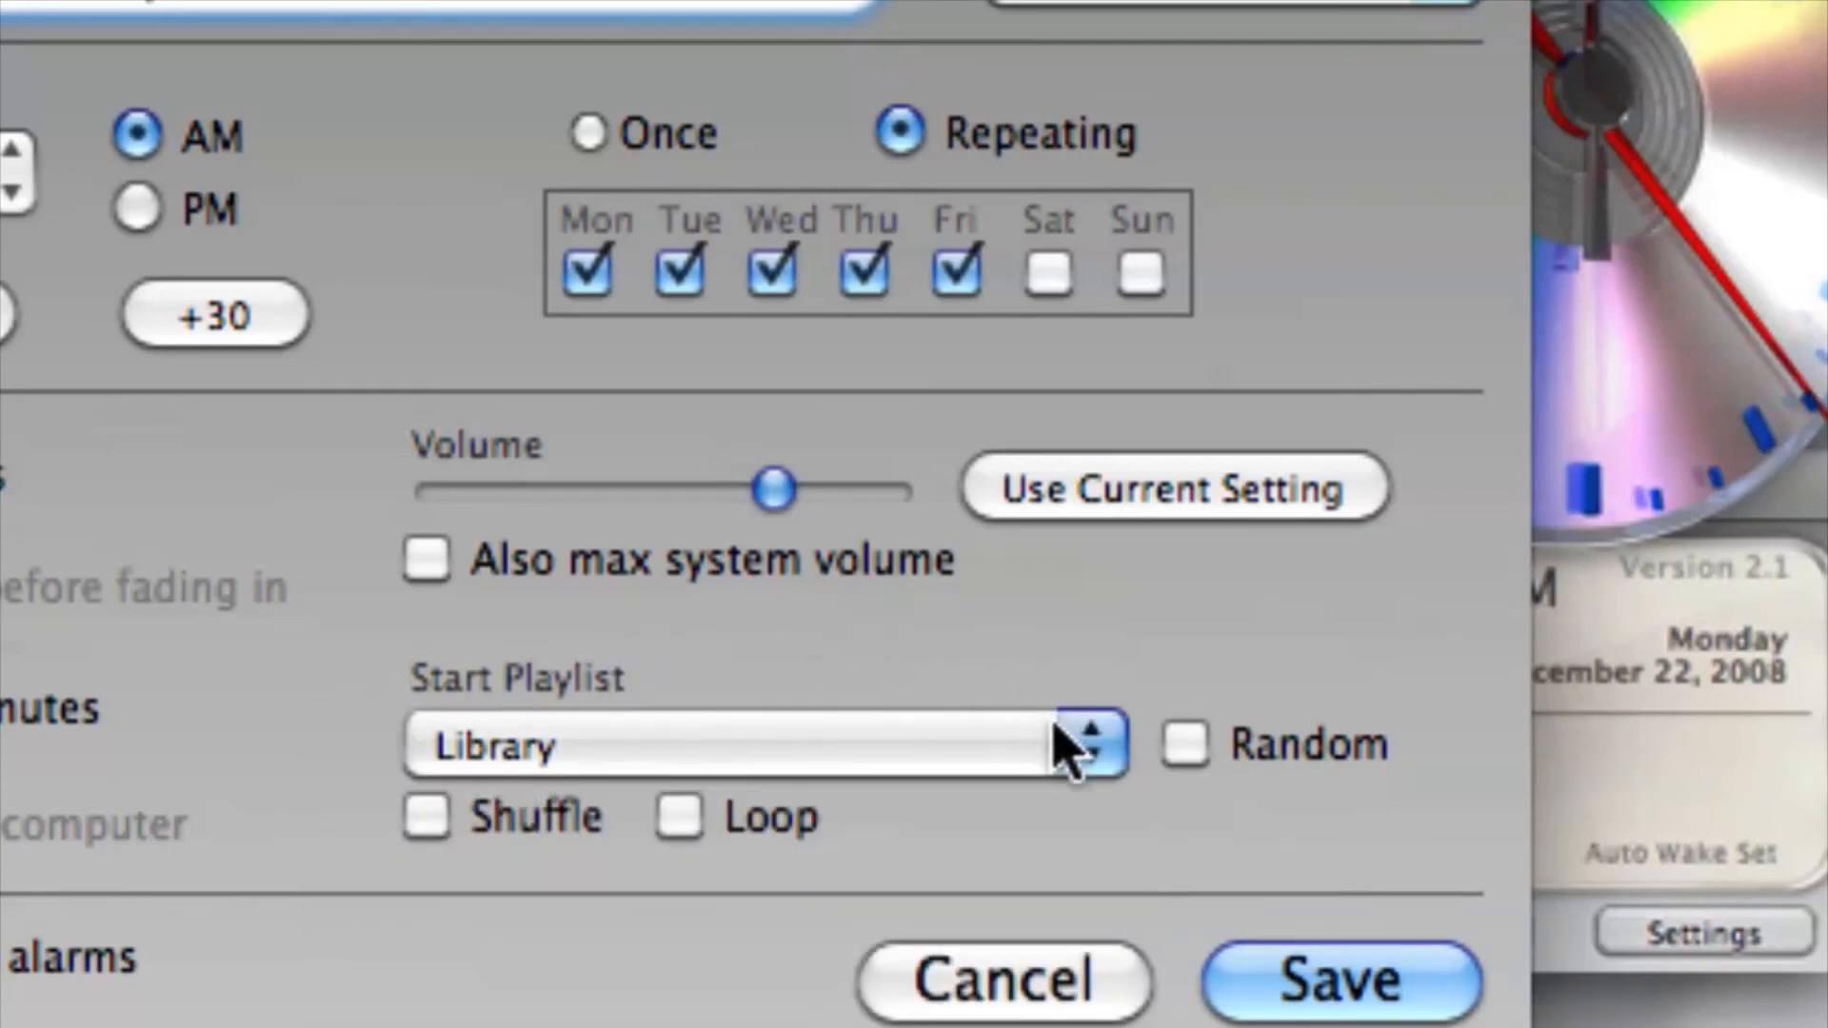
pyautogui.click(1092, 752)
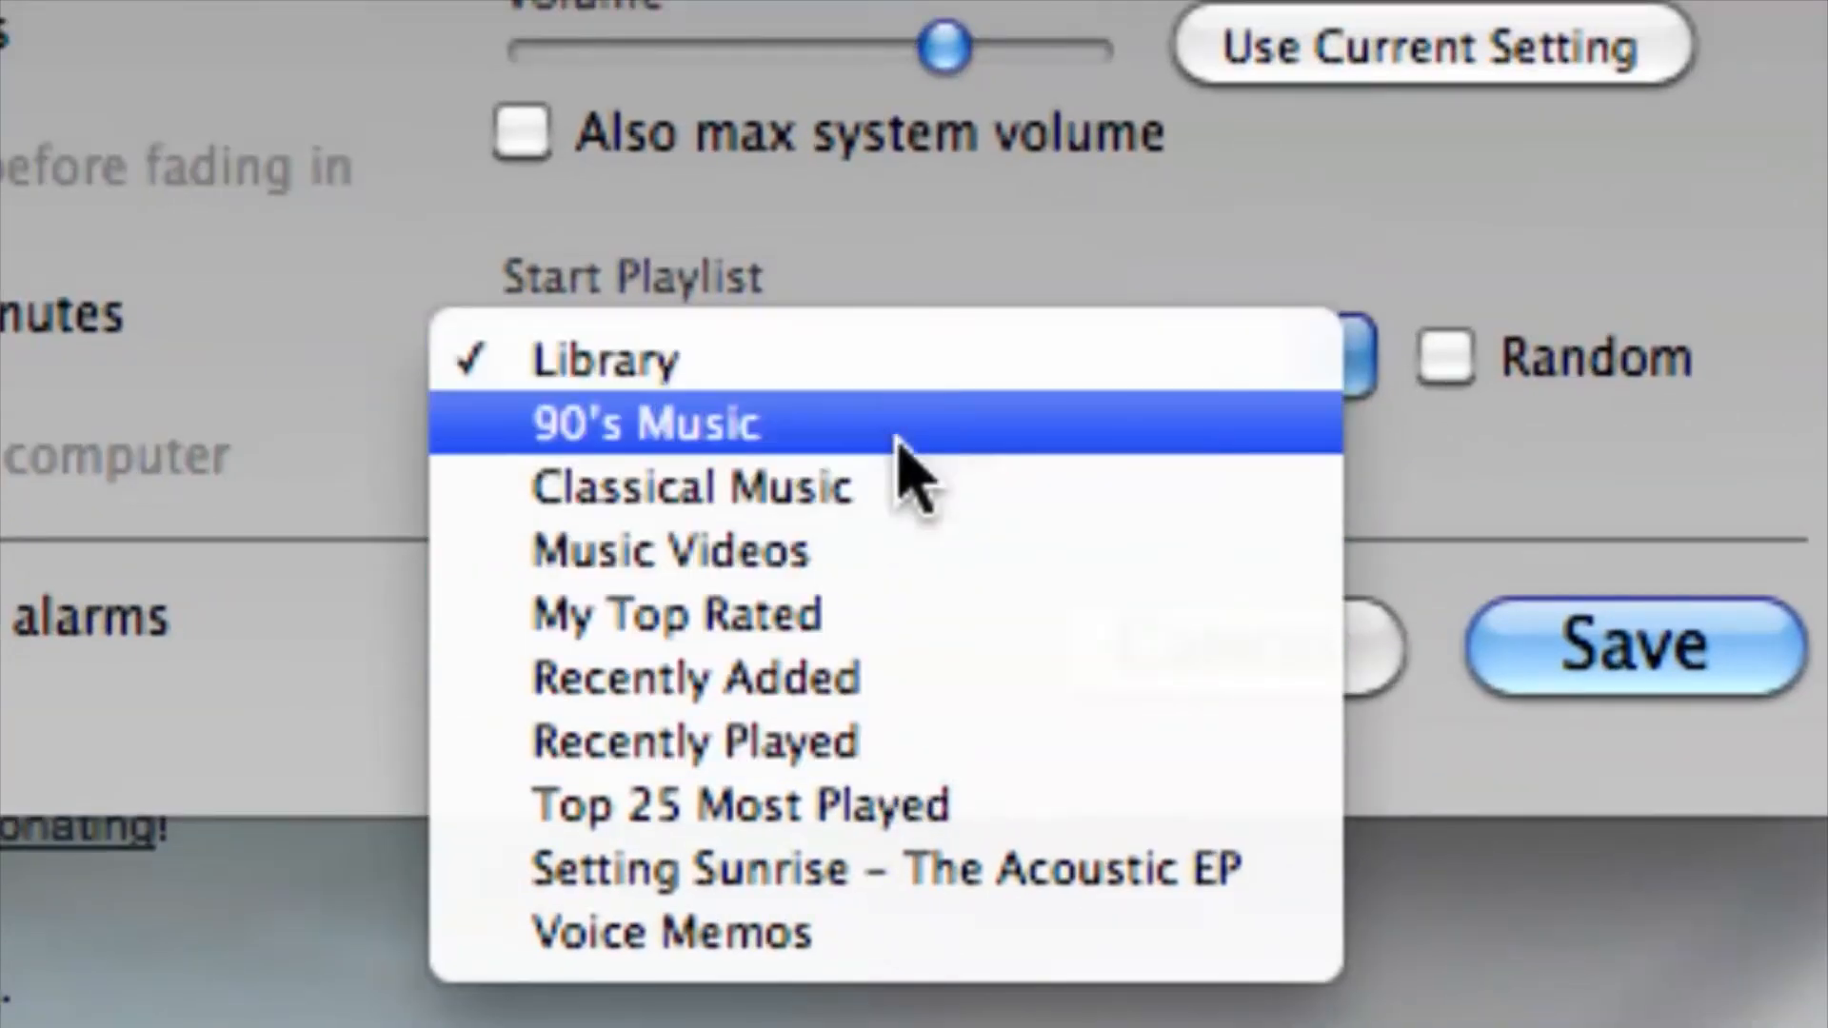
pyautogui.moveTo(817, 714)
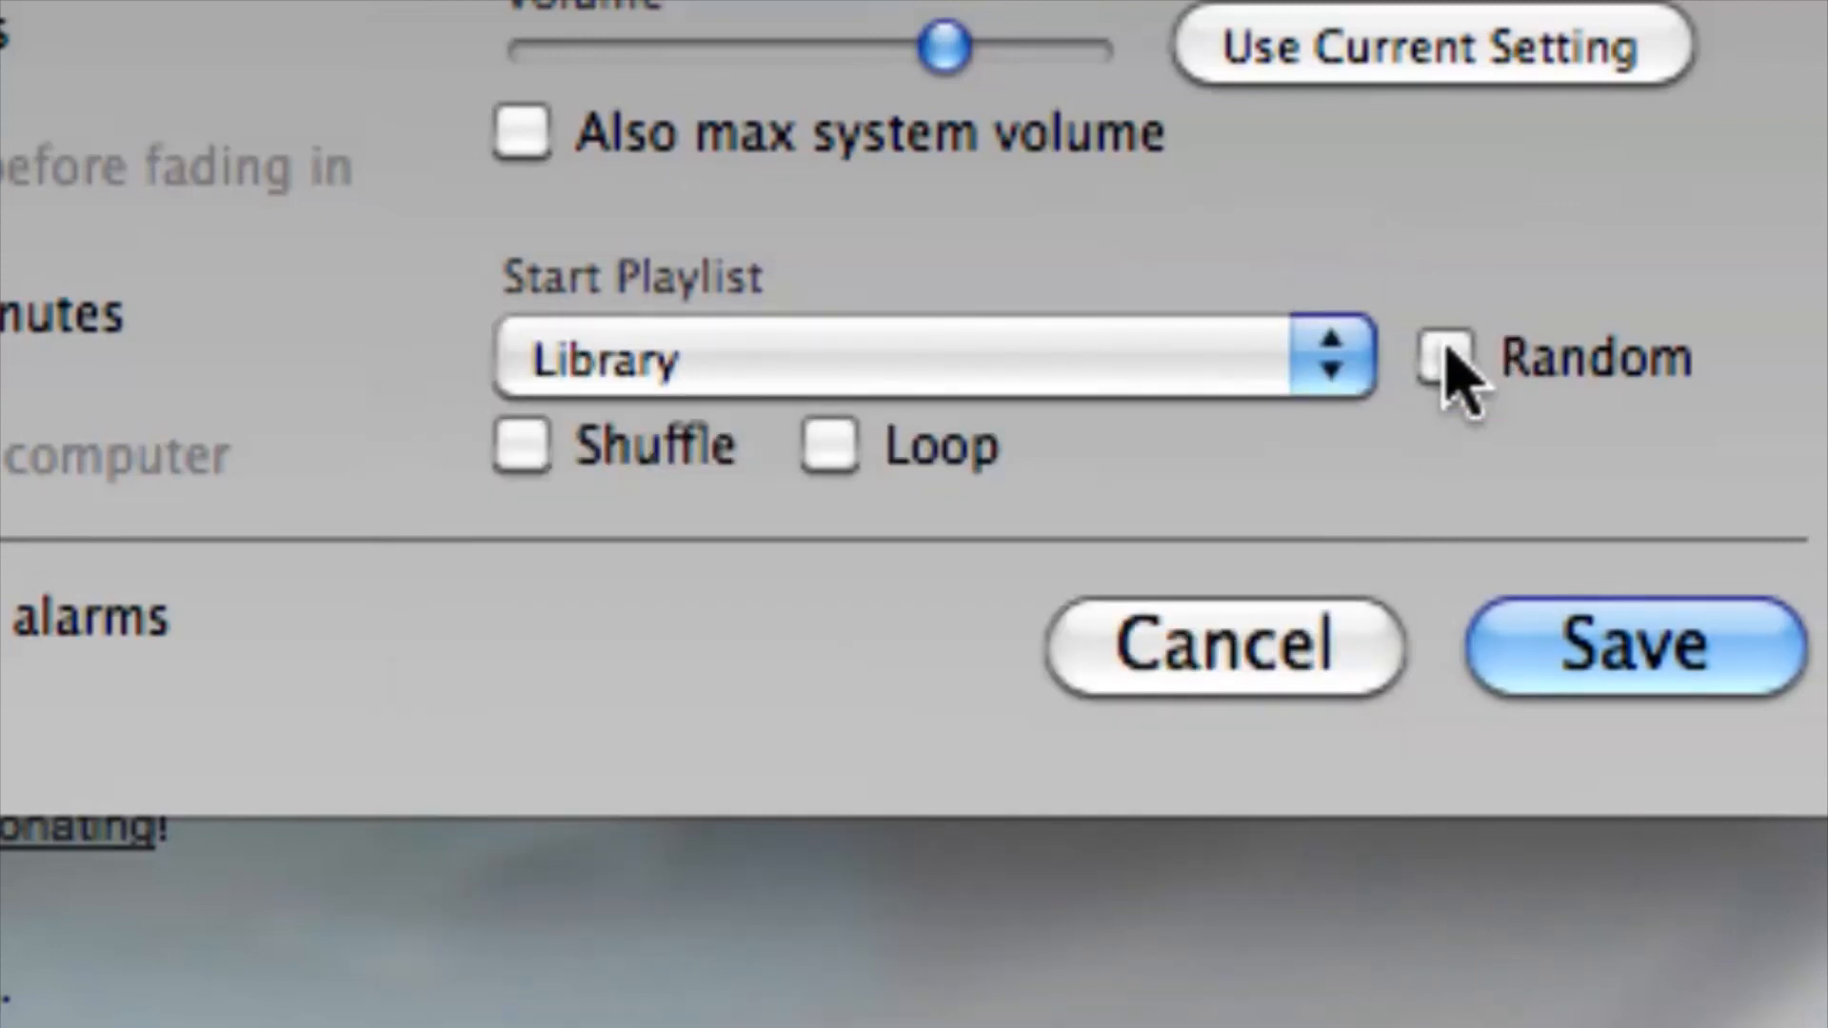
pyautogui.click(522, 459)
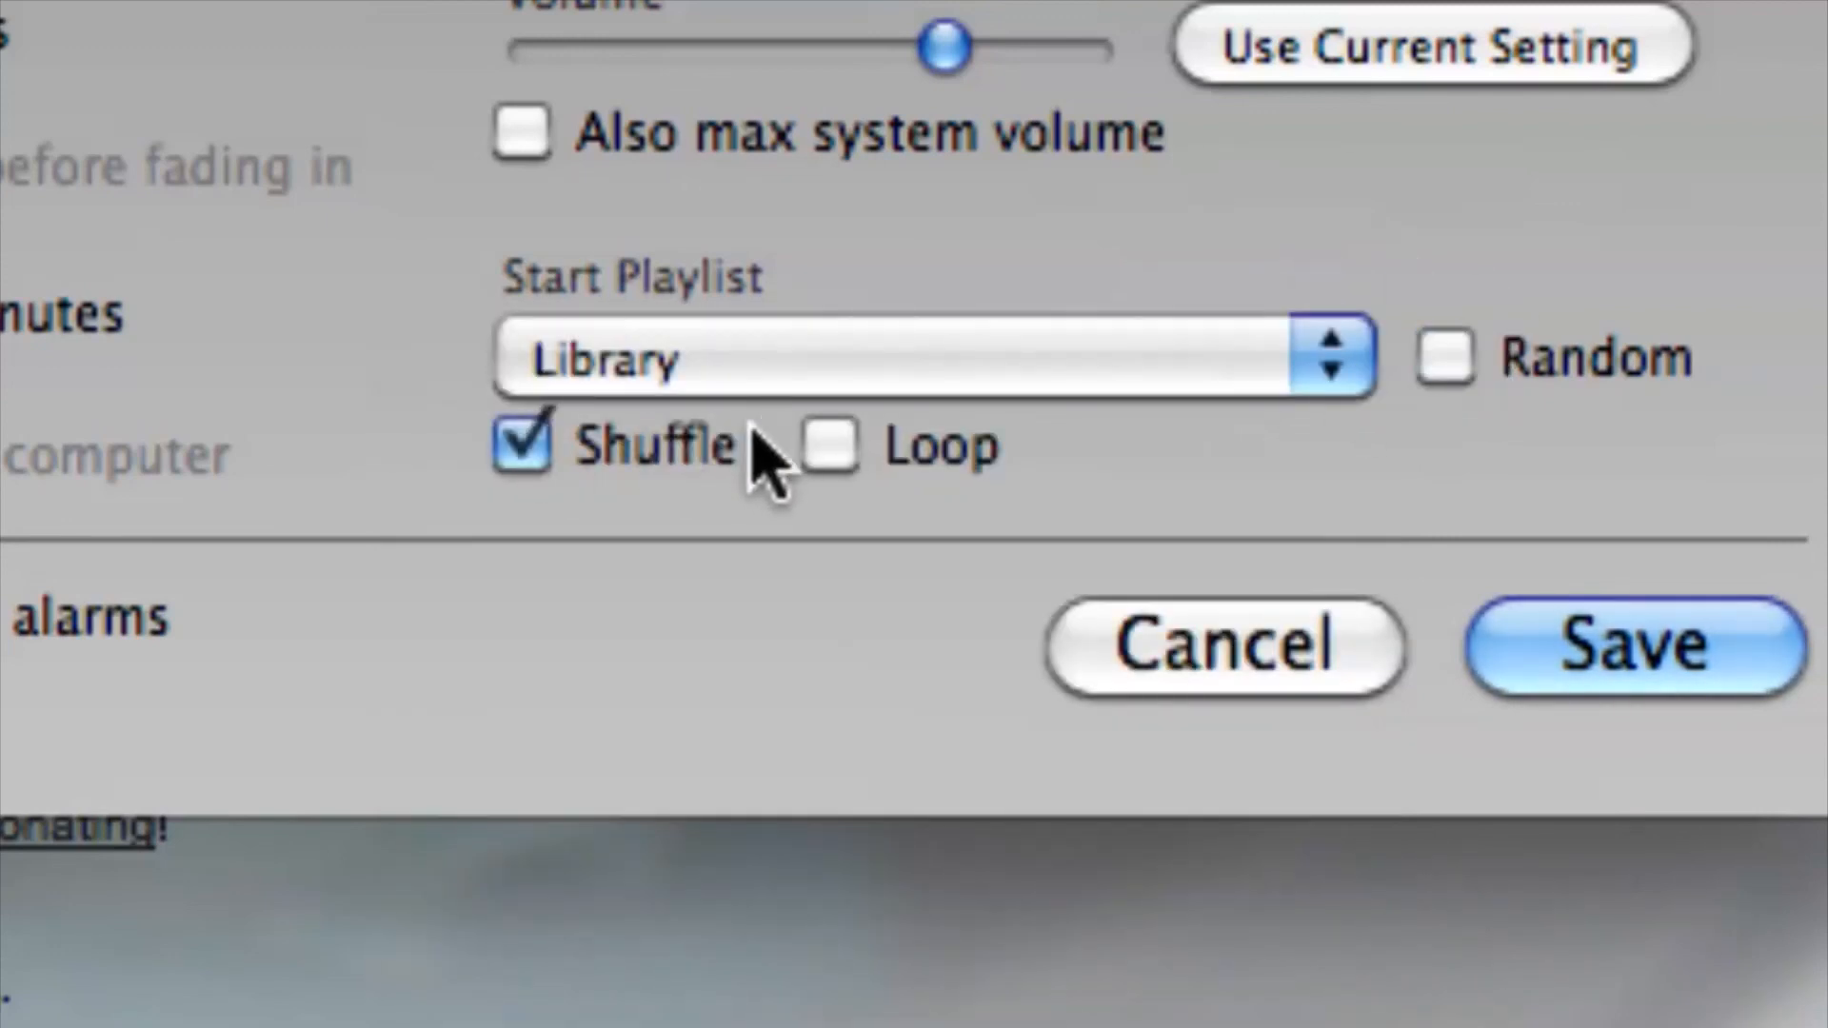
pyautogui.click(520, 447)
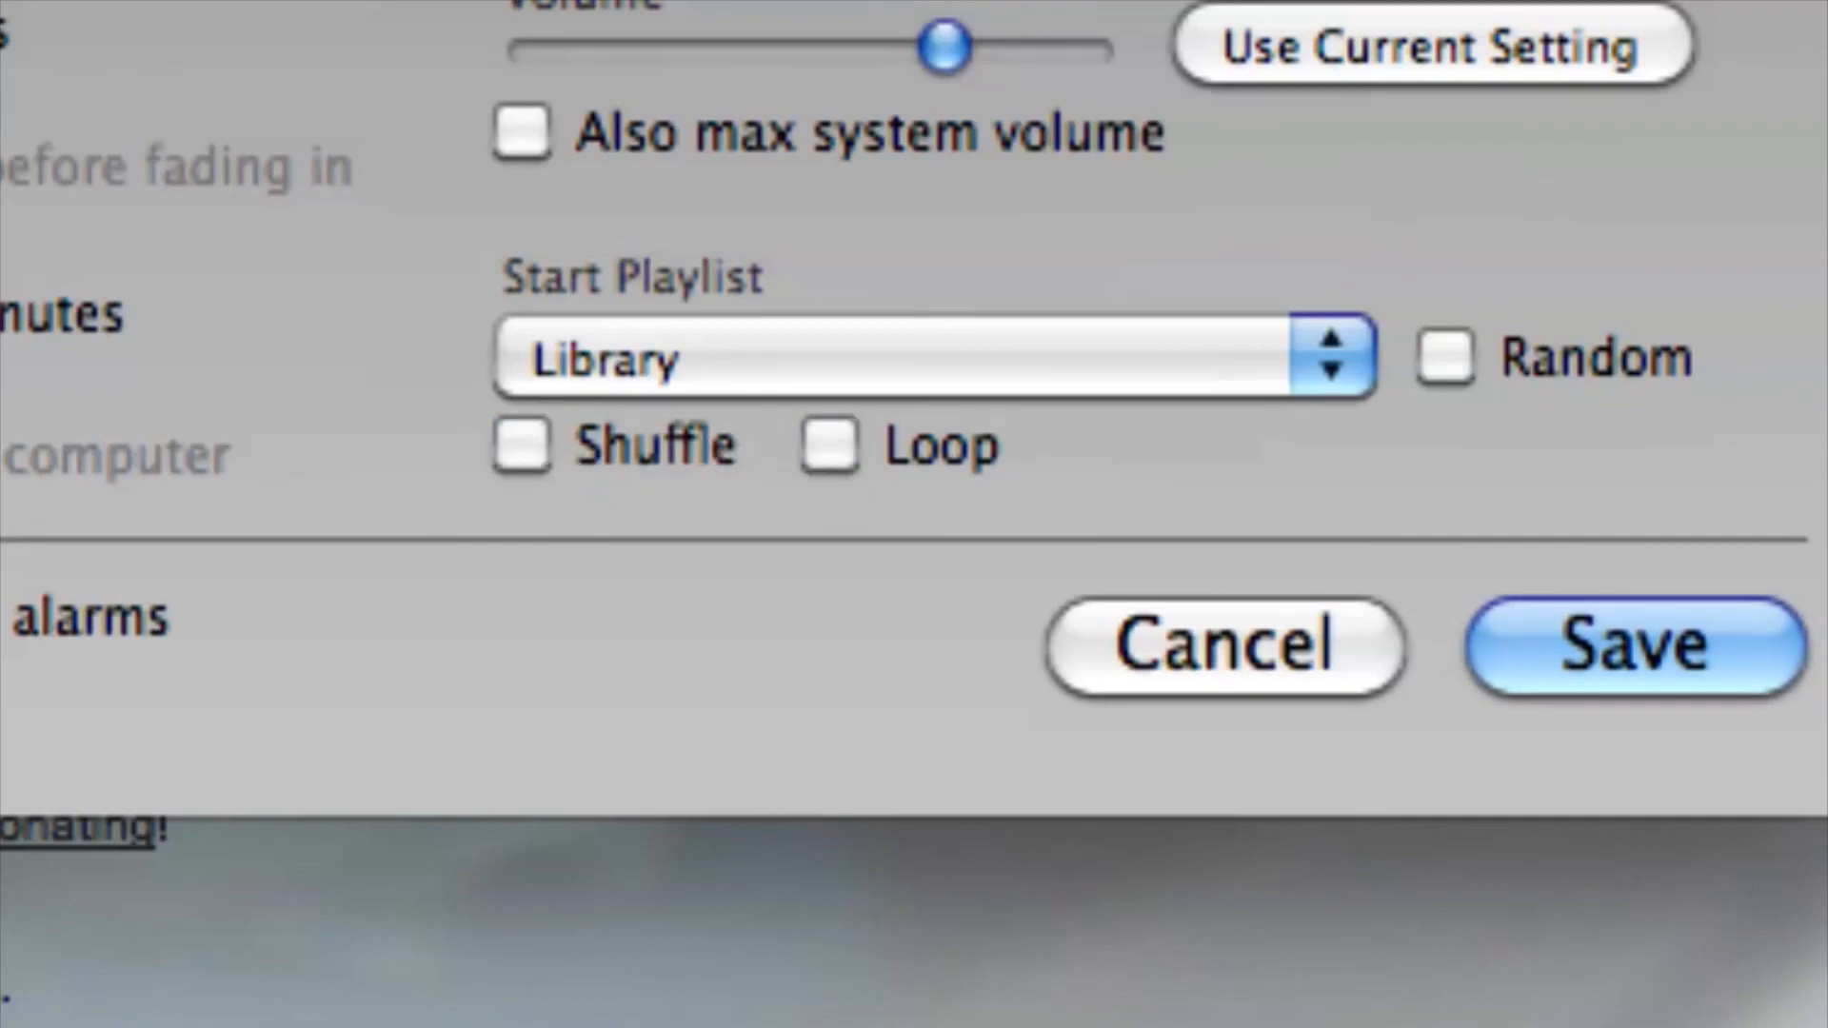